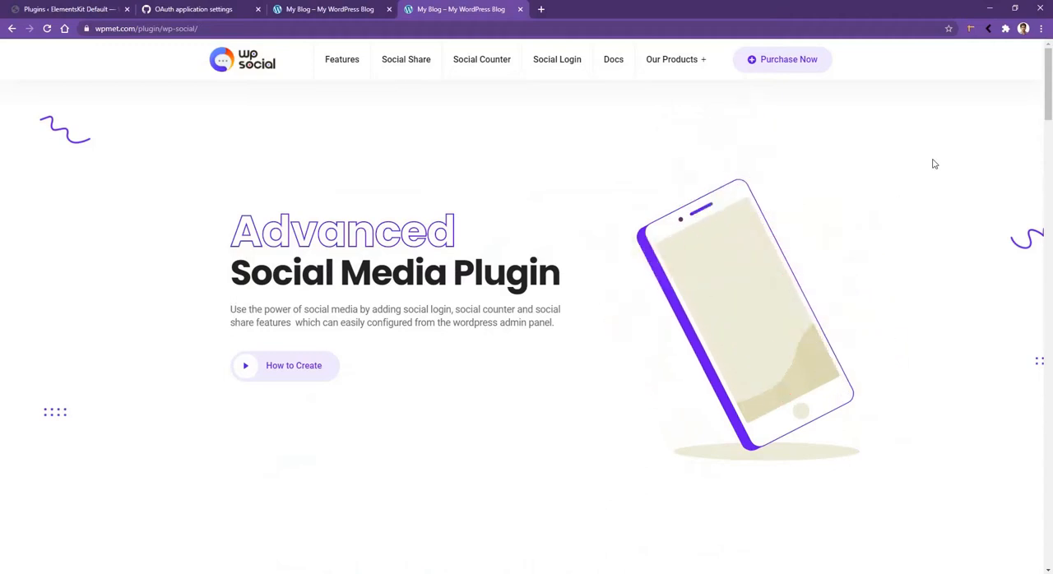
# Switch from the WP Social product page to the WordPress admin dashboard tab.
pyautogui.click(66, 9)
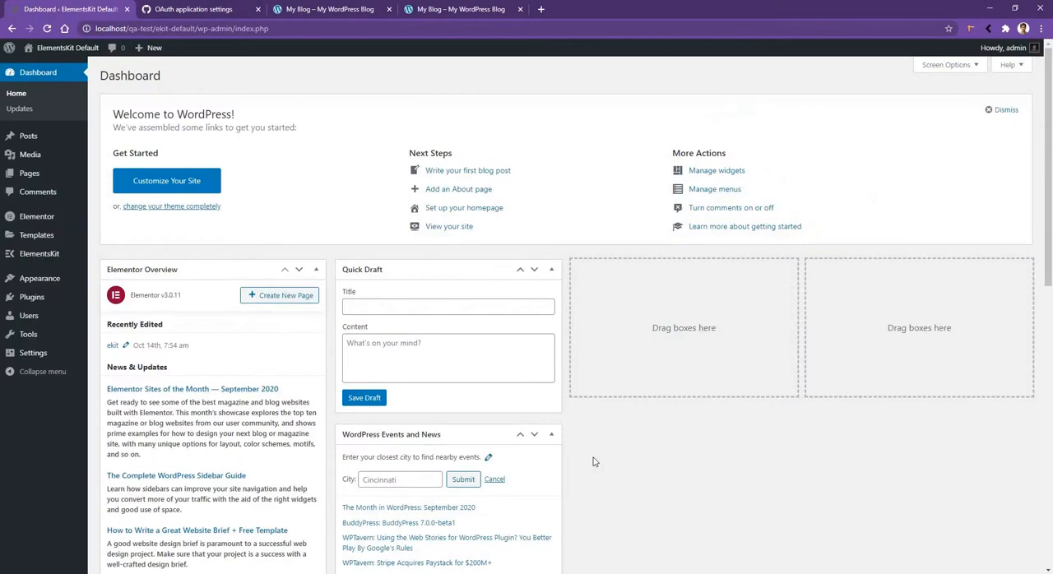
pyautogui.moveTo(29, 316)
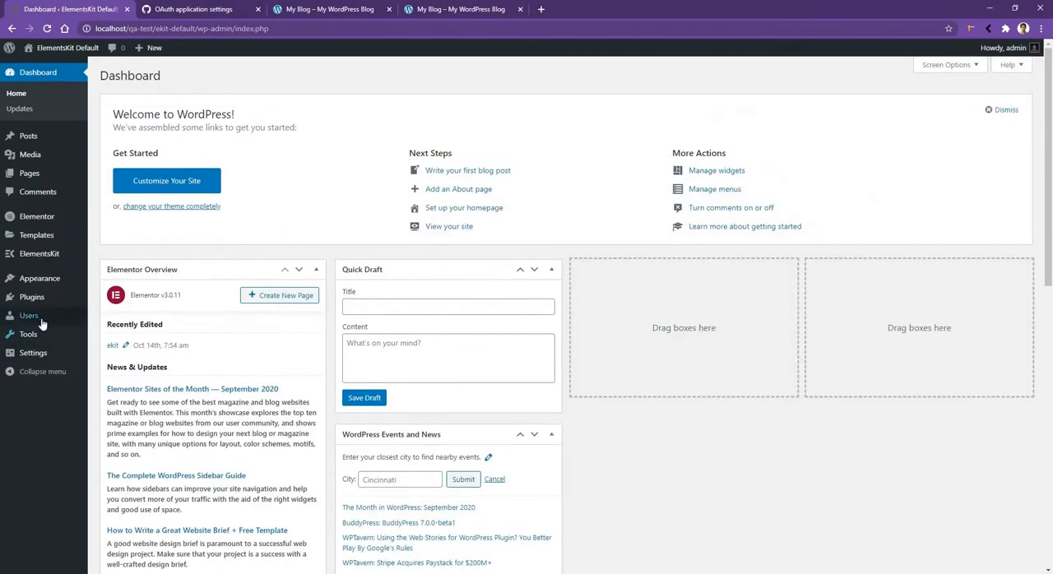
pyautogui.moveTo(31, 296)
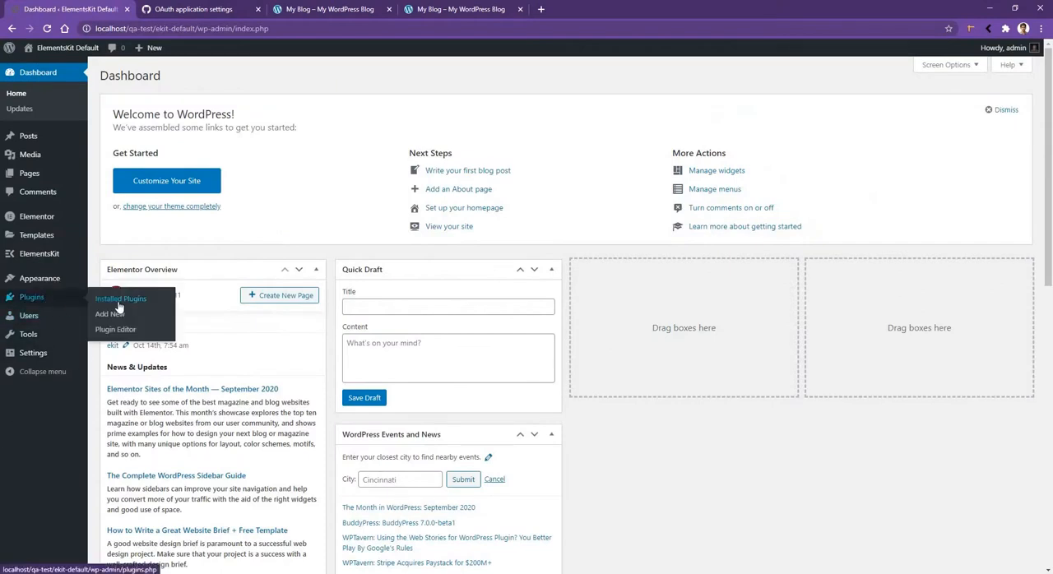
# Install and activate the Wp Social plugin from the Add New plugins page.
pyautogui.click(102, 315)
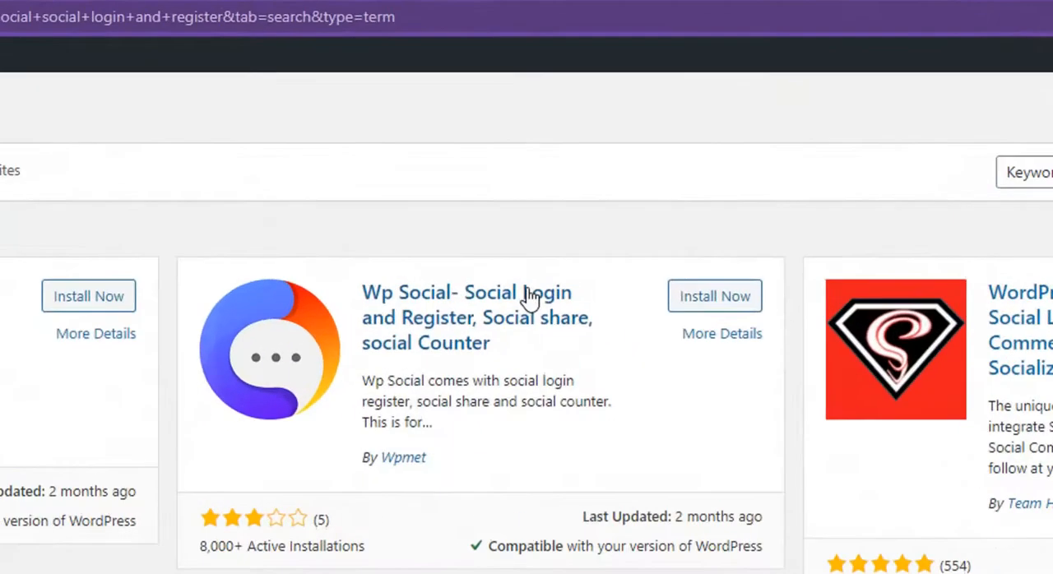
pyautogui.scroll(-3)
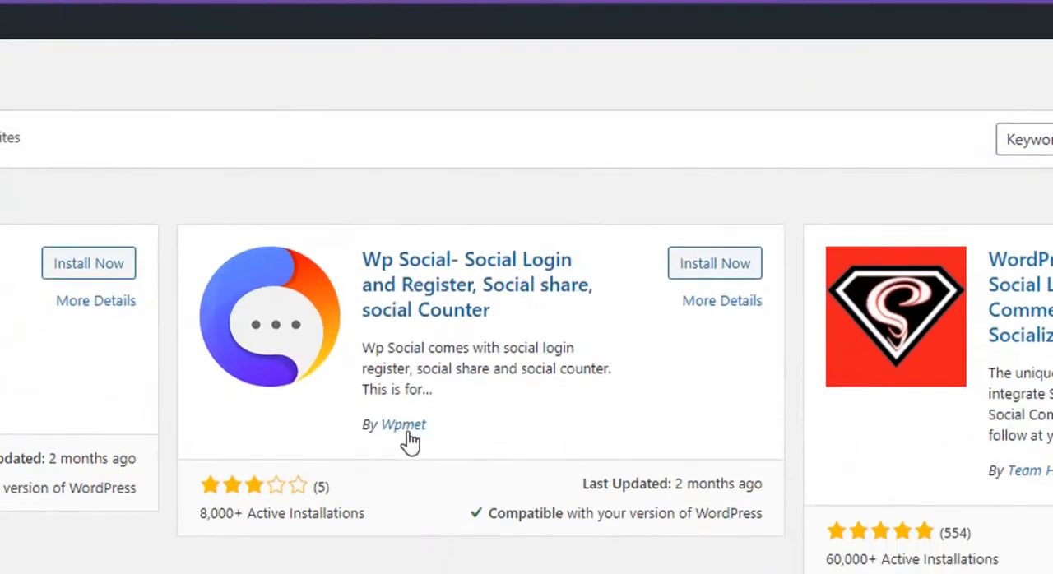
pyautogui.click(714, 264)
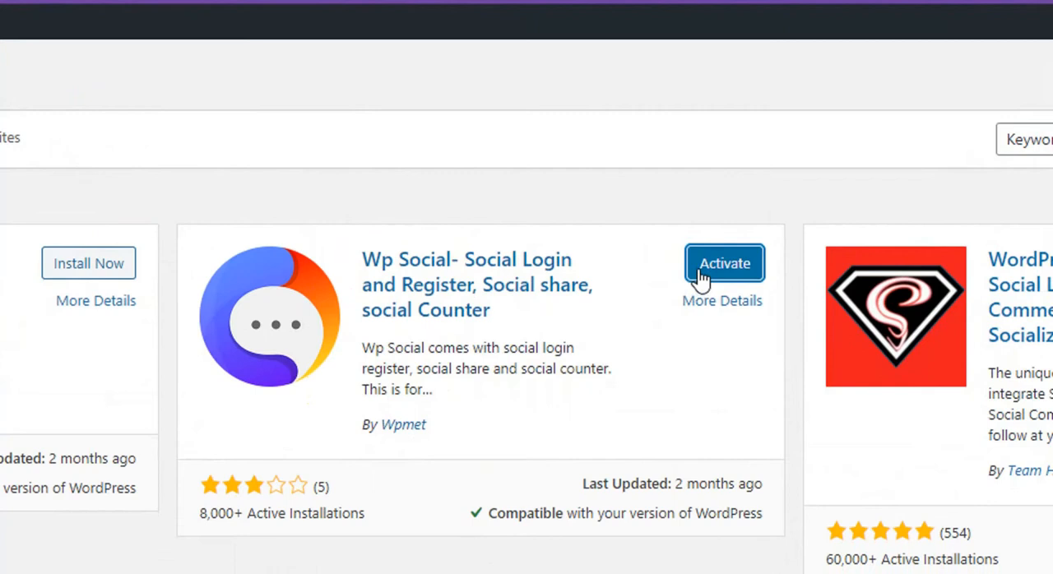
pyautogui.click(724, 264)
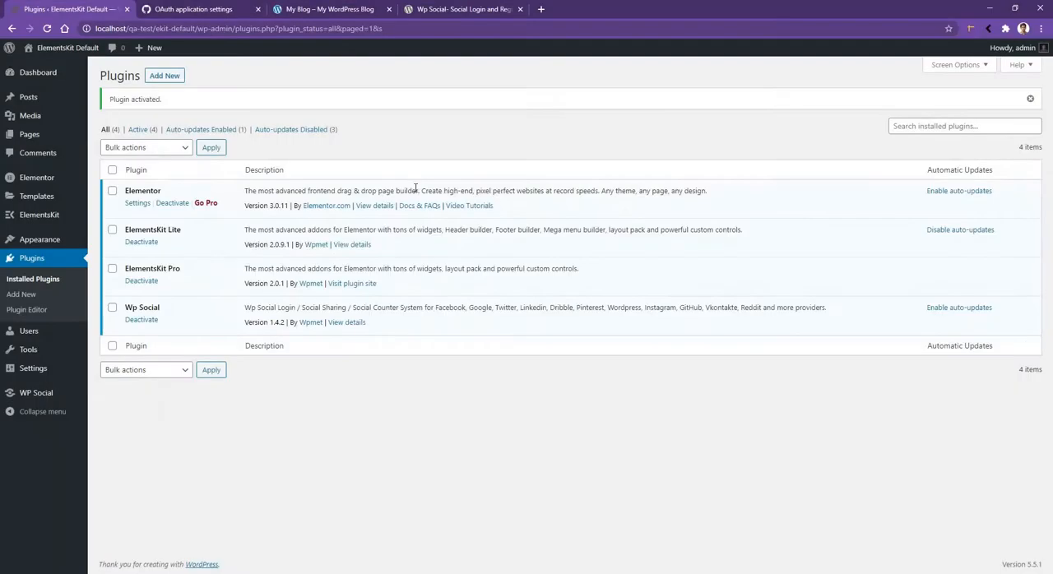
pyautogui.moveTo(230, 208)
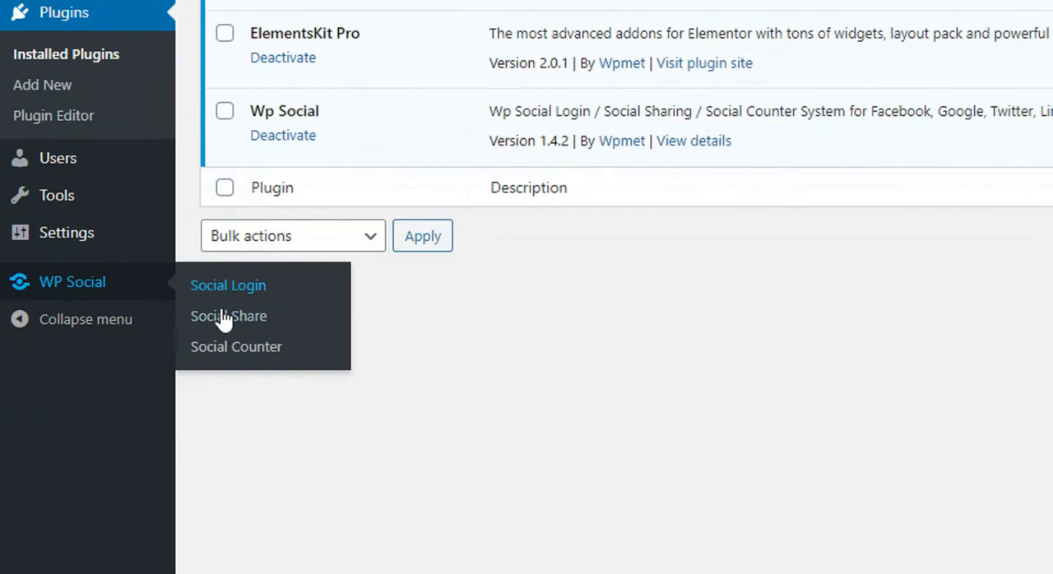
pyautogui.moveTo(237, 346)
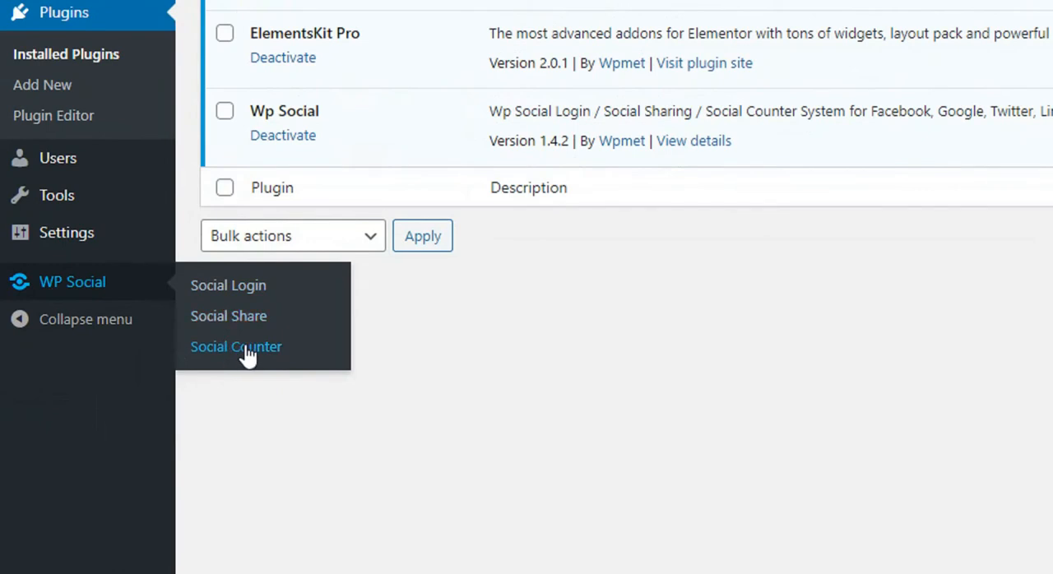
pyautogui.moveTo(227, 287)
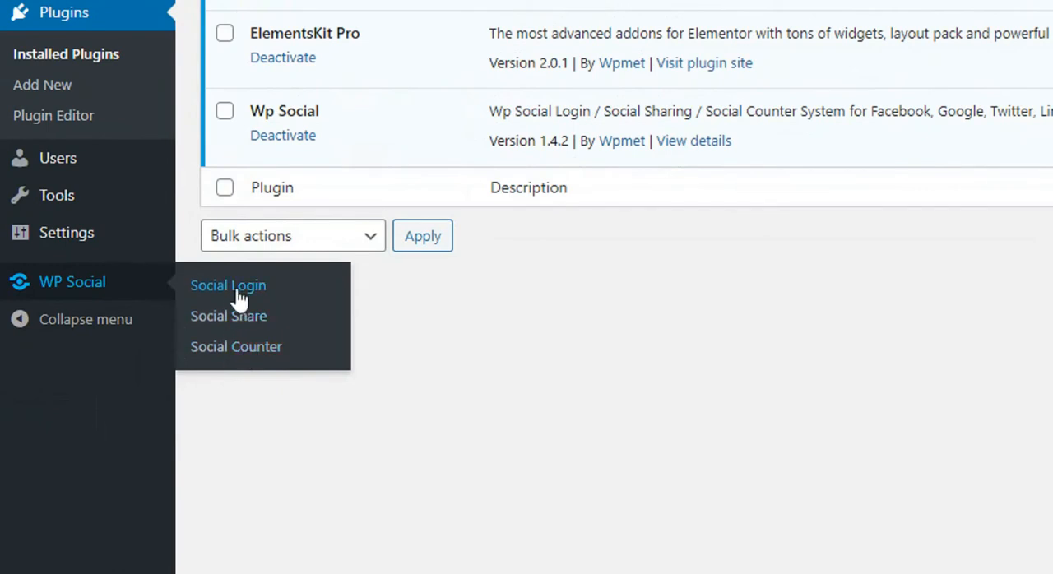
# Go to the WP Social Social Login settings page.
pyautogui.click(227, 287)
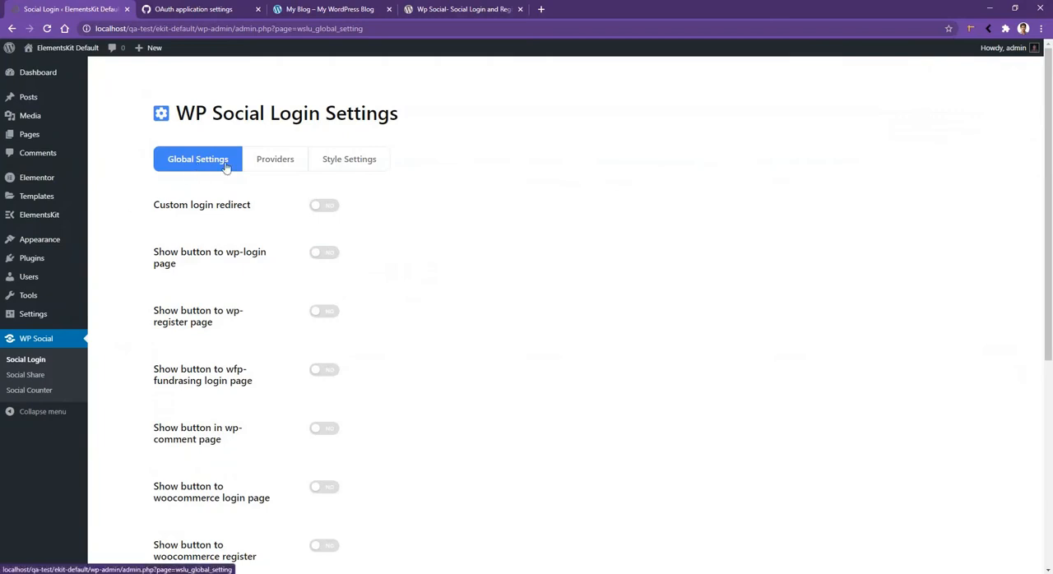
pyautogui.moveTo(348, 157)
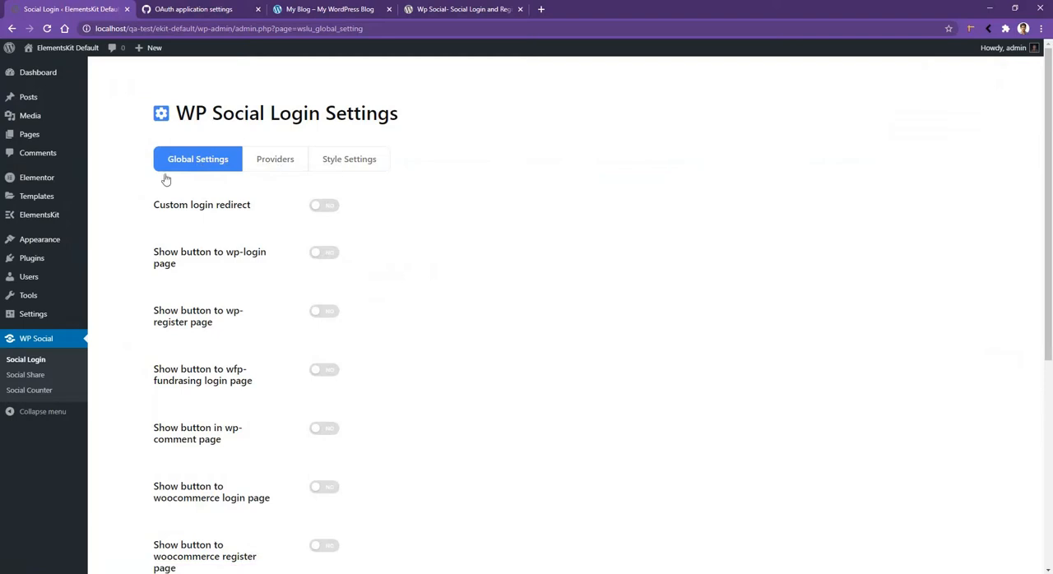
pyautogui.moveTo(158, 204)
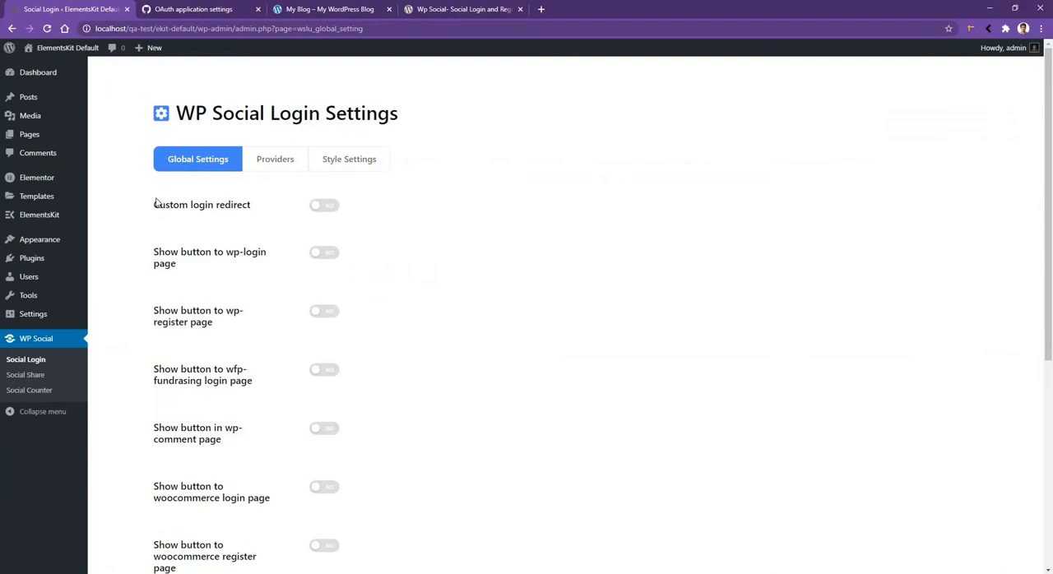
pyautogui.moveTo(161, 283)
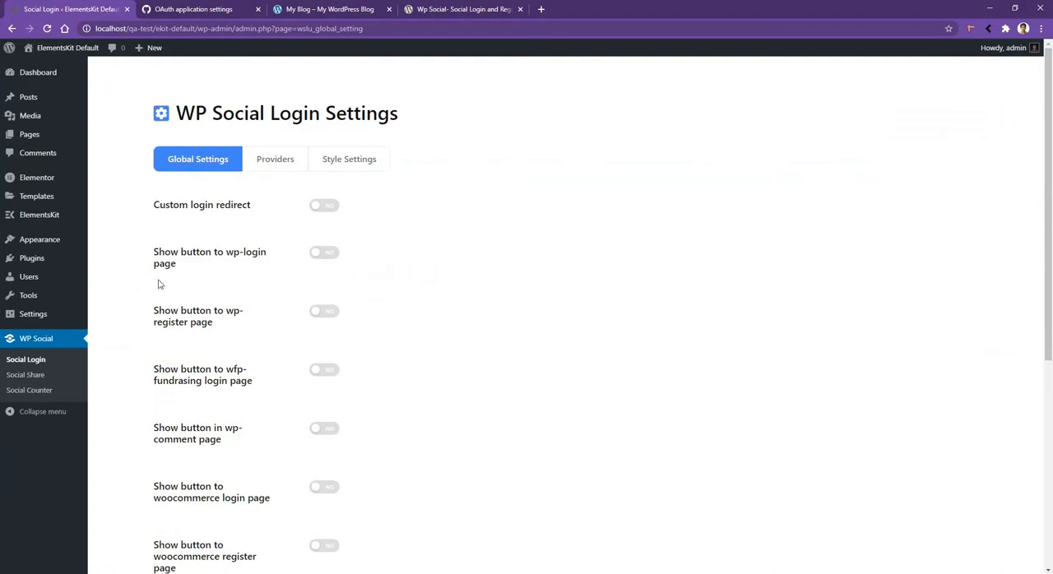
pyautogui.moveTo(184, 273)
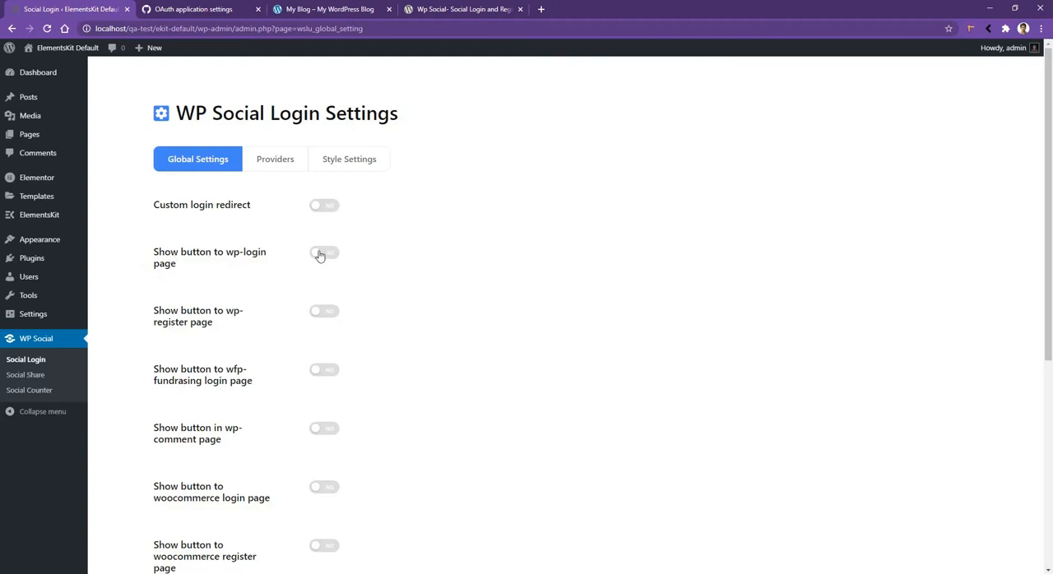
# Enable 'Show button to wp-login page' with footer placement in the Global Settings.
pyautogui.click(322, 253)
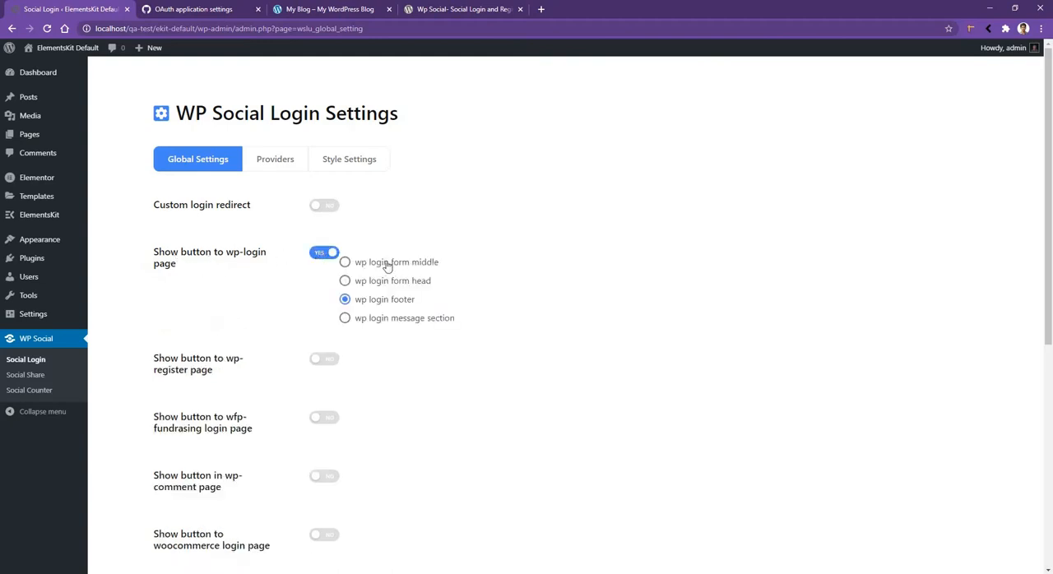
pyautogui.moveTo(365, 273)
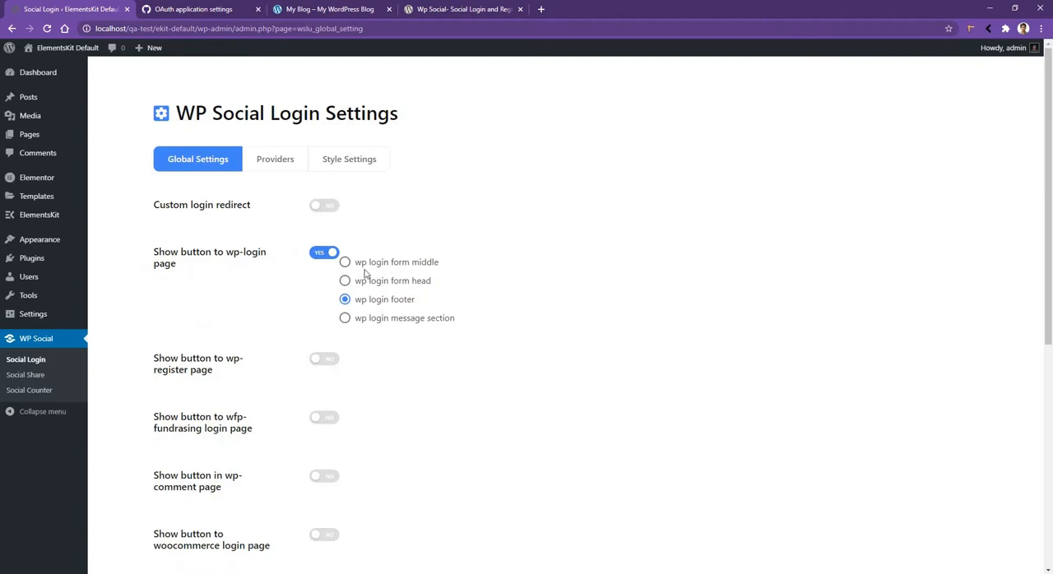
pyautogui.moveTo(419, 270)
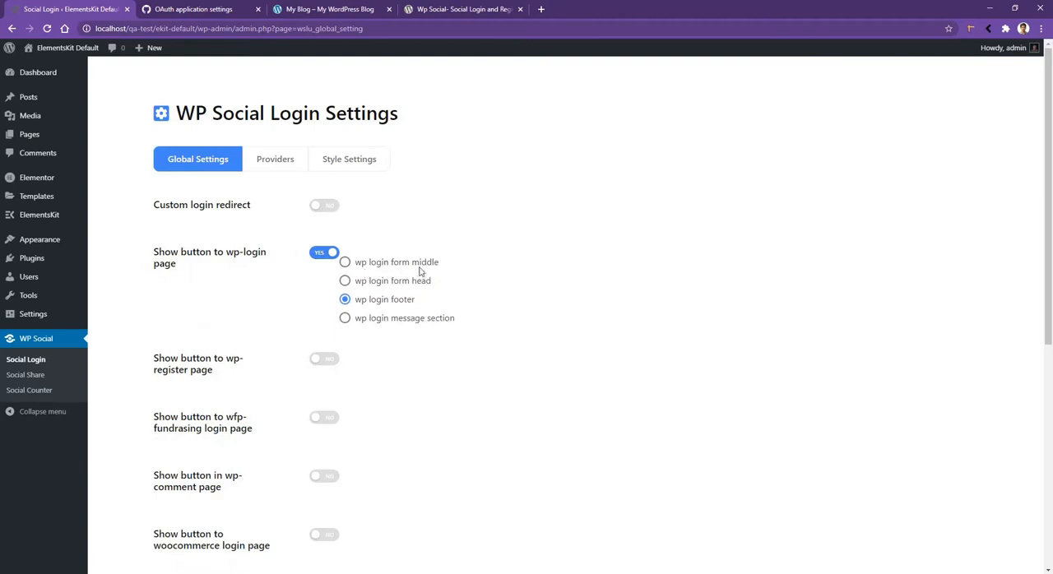
pyautogui.moveTo(402, 305)
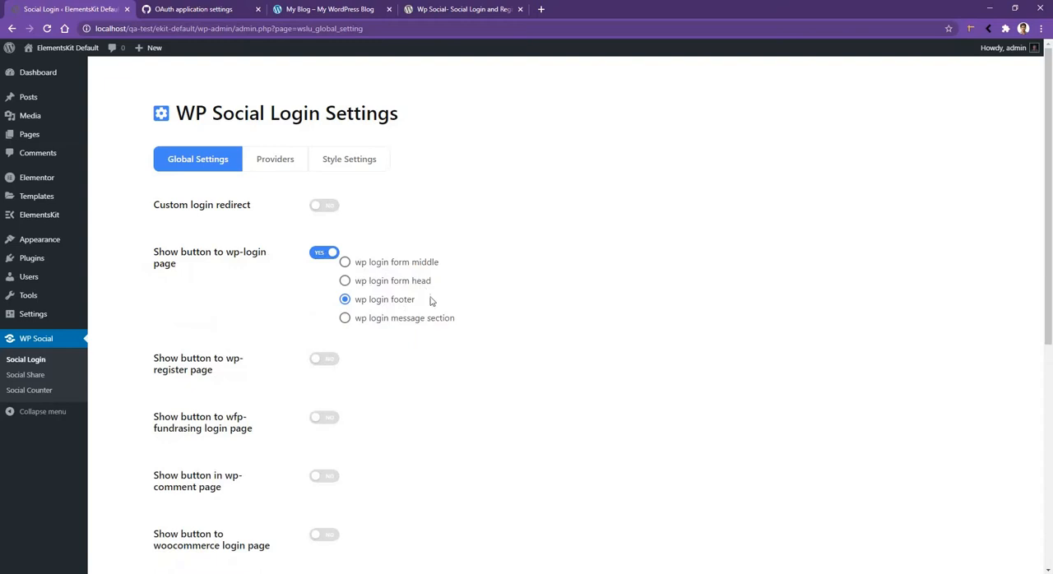
pyautogui.scroll(-3)
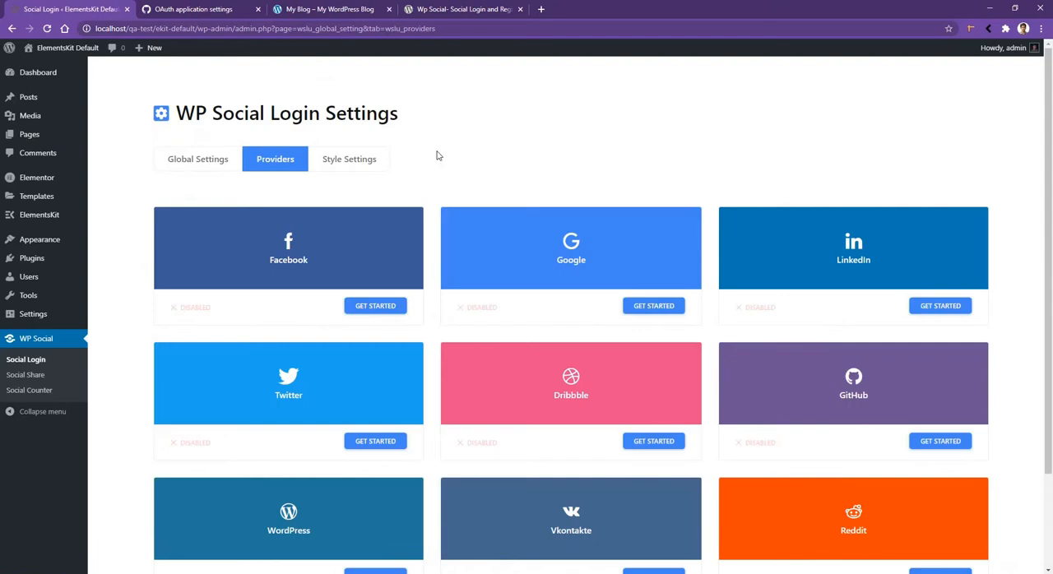
pyautogui.moveTo(1040, 438)
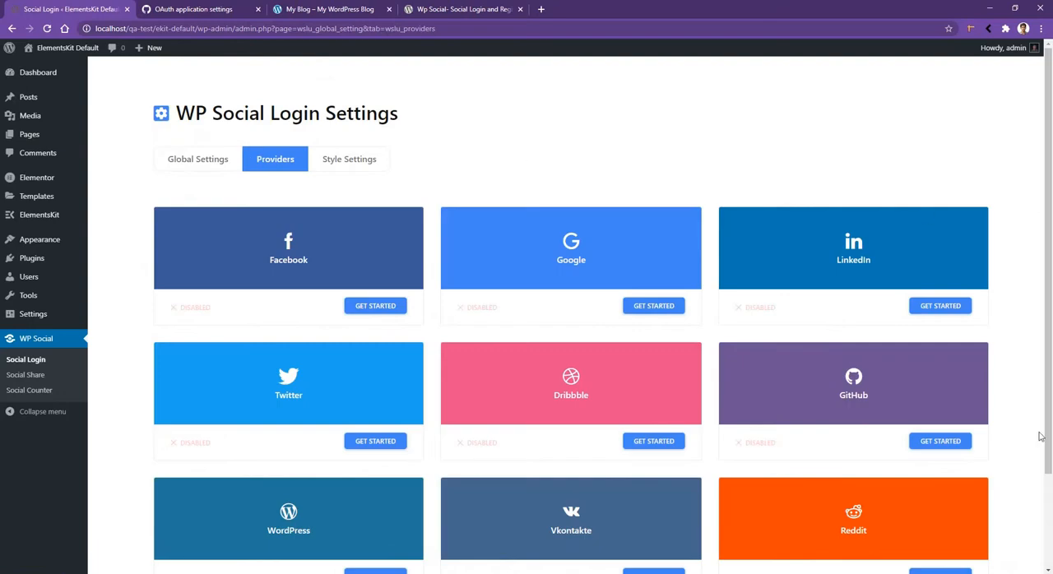
pyautogui.moveTo(1003, 450)
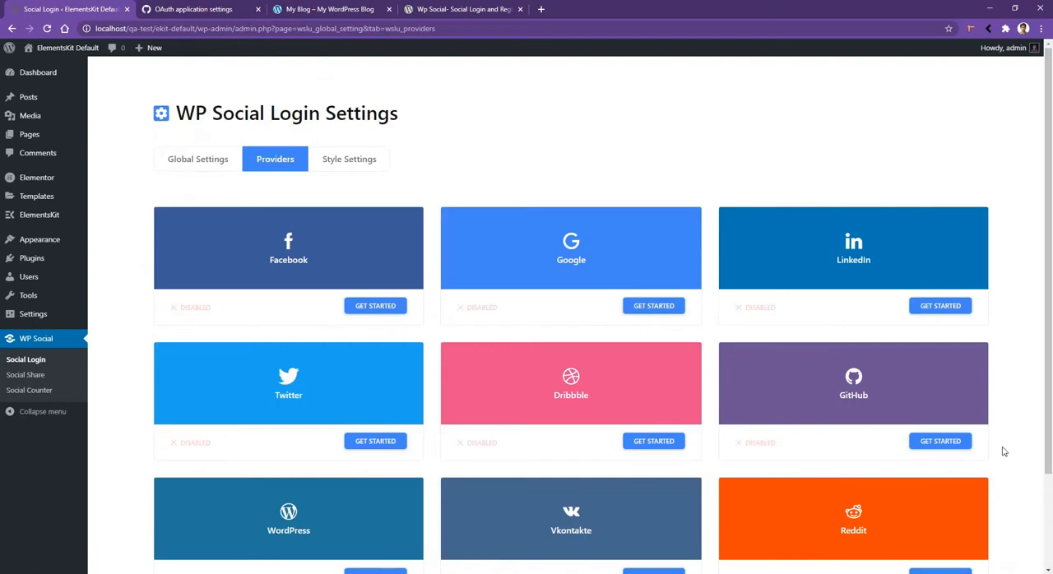
pyautogui.moveTo(960, 276)
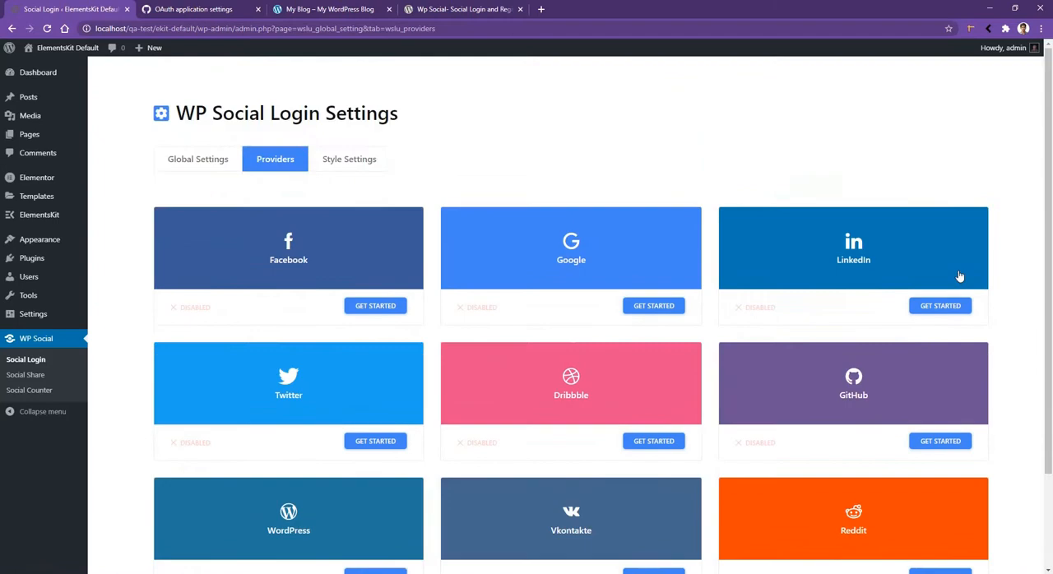
pyautogui.scroll(-3)
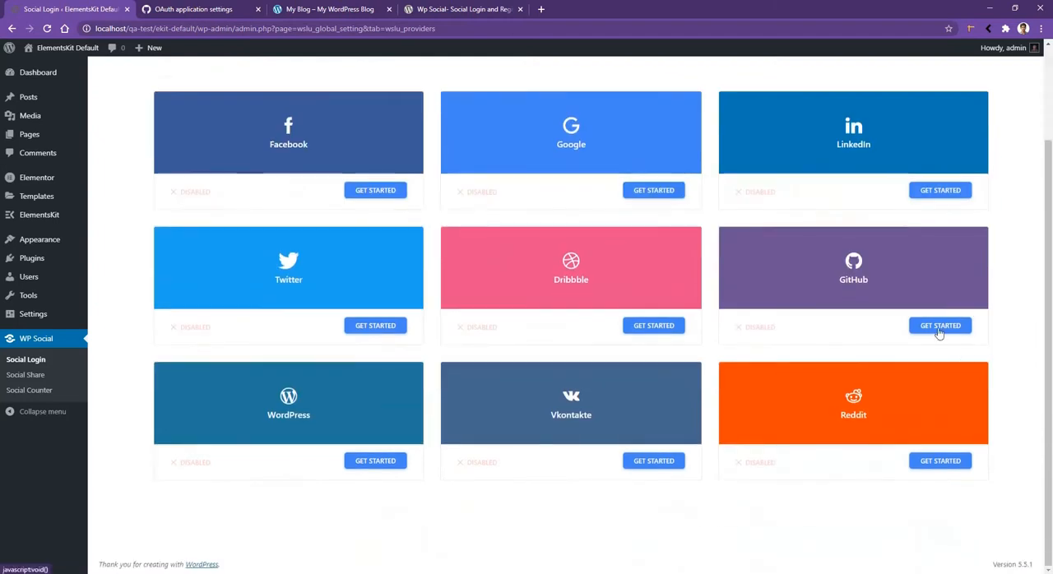
# Start the GitHub provider setup via GET STARTED on its card.
pyautogui.click(940, 326)
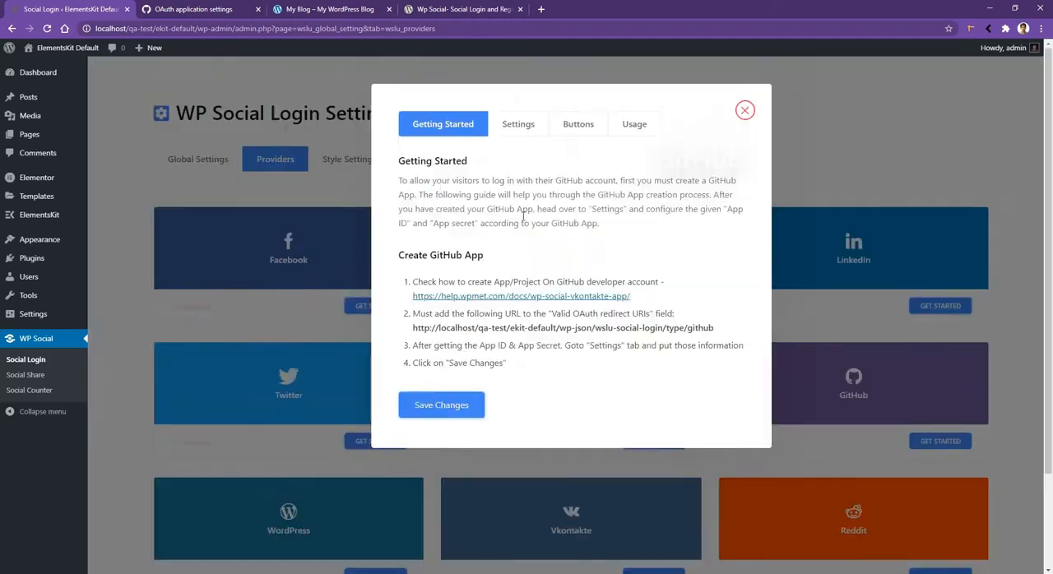
pyautogui.moveTo(560, 327)
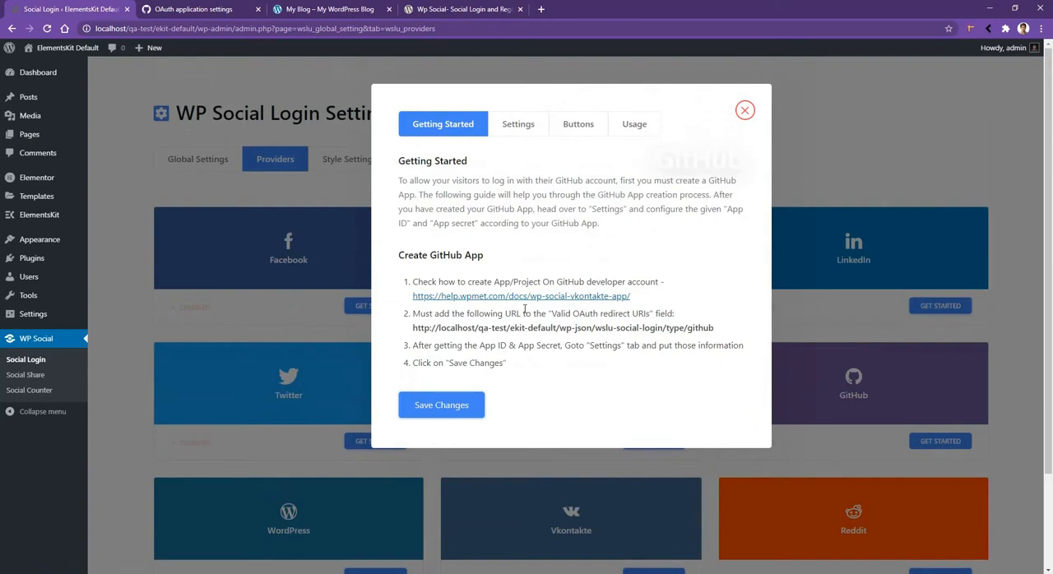
# Review the help.wpmet.com GitHub App guide covering OAuth app registration.
pyautogui.click(520, 296)
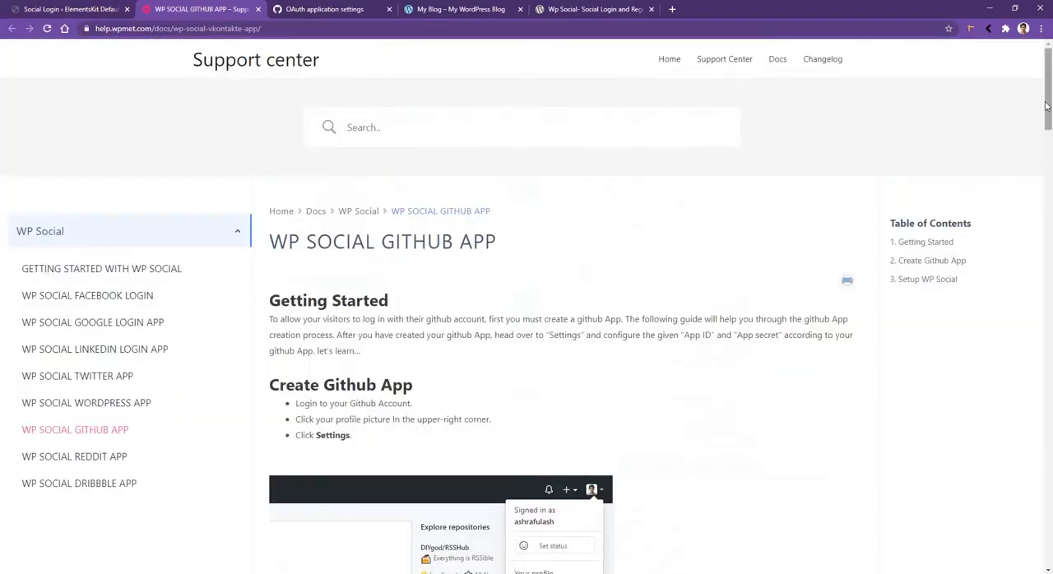
pyautogui.scroll(-3)
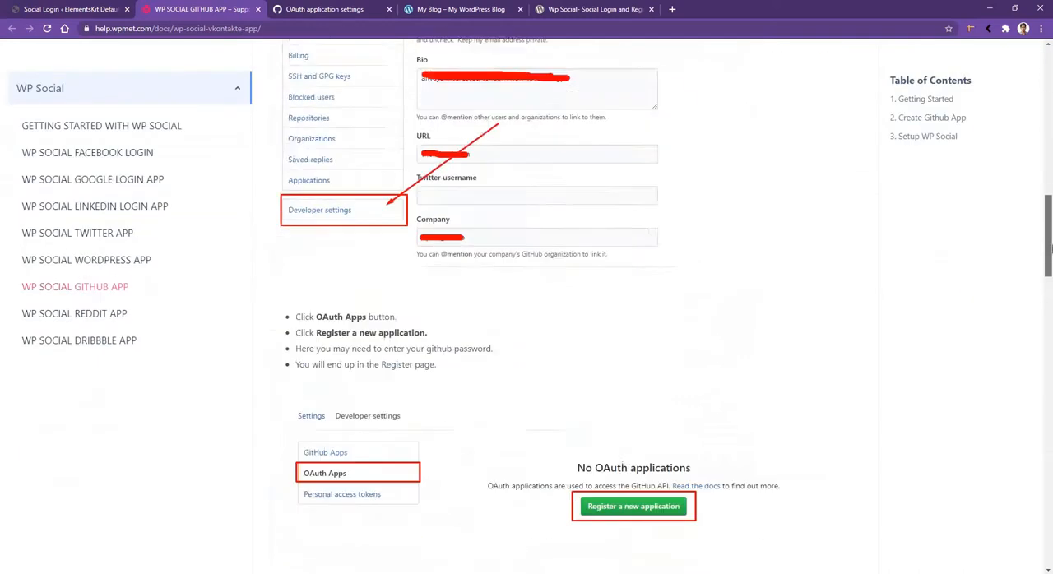
pyautogui.scroll(-3)
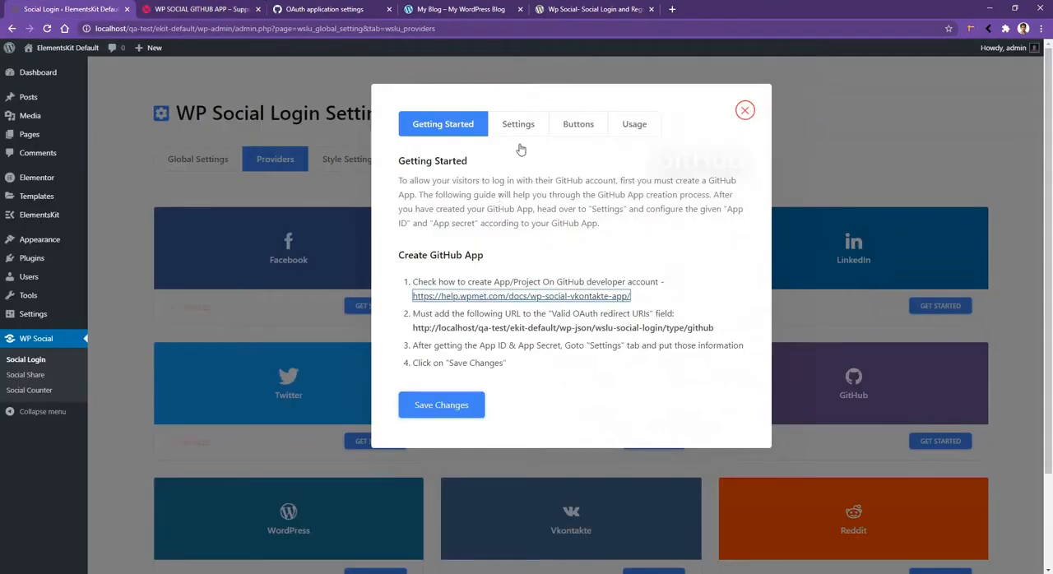
# Enter App ID 1140af5e822ecb544b0f and the App Secret in GitHub Settings and save.
pyautogui.click(517, 123)
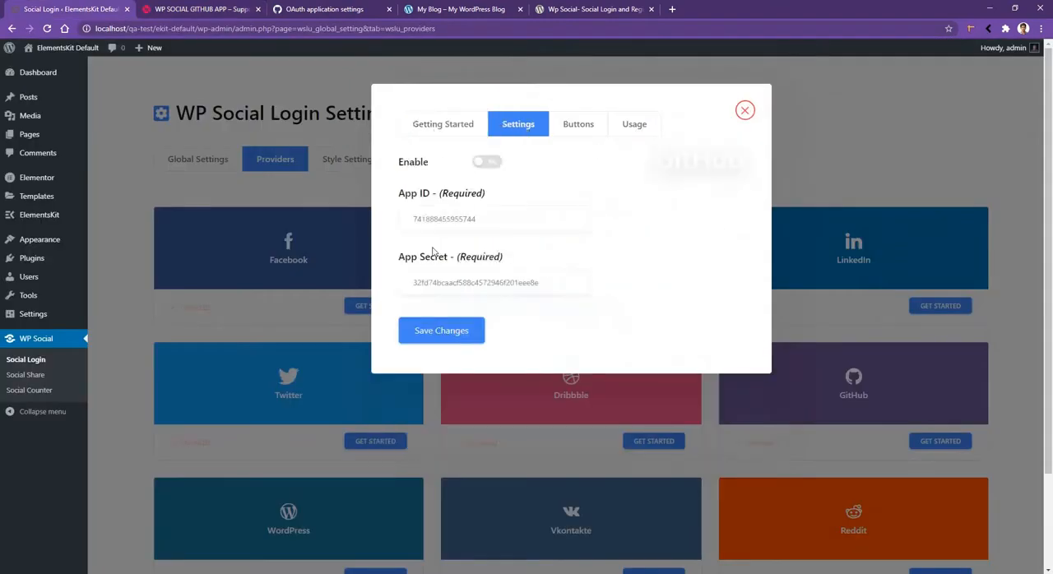
pyautogui.click(493, 219)
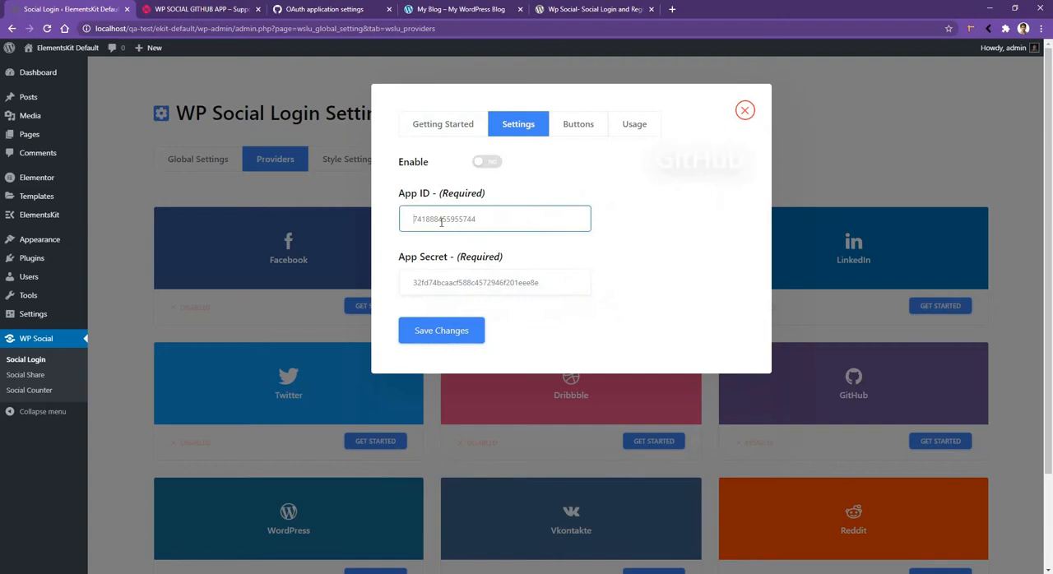
pyautogui.write('1140af5e822ecb544b0f')
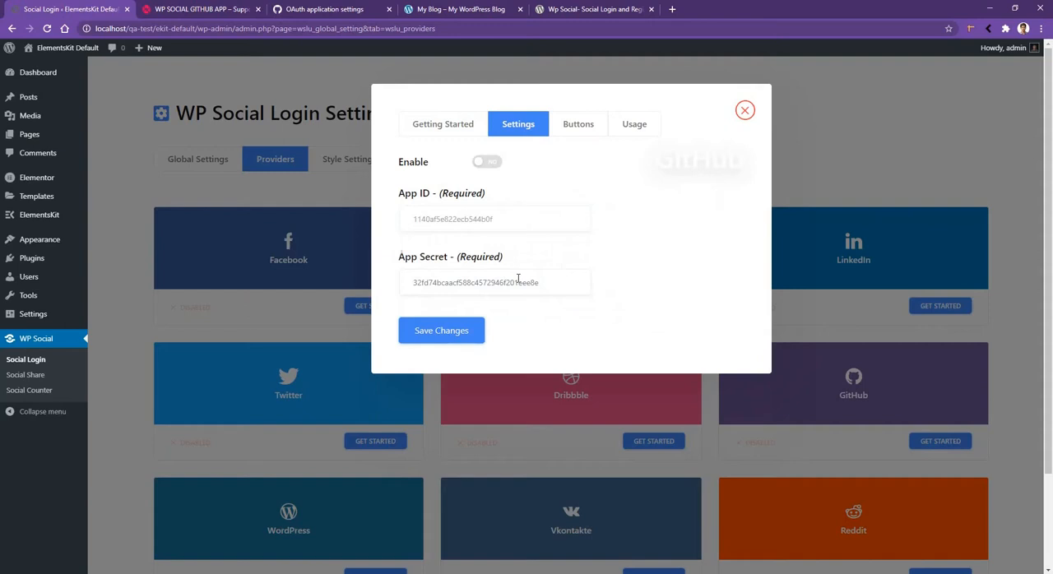
pyautogui.click(487, 161)
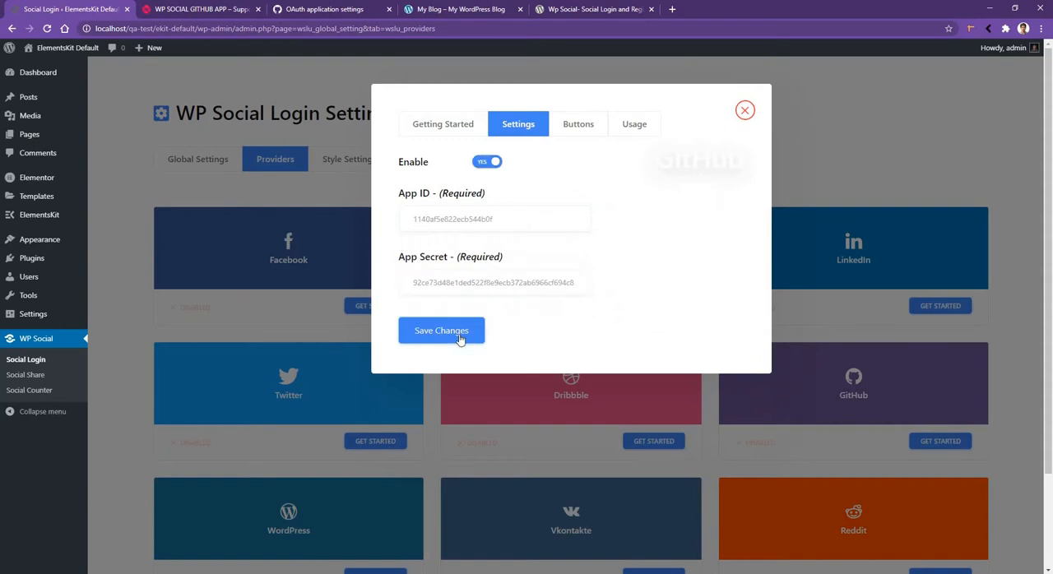
pyautogui.click(441, 329)
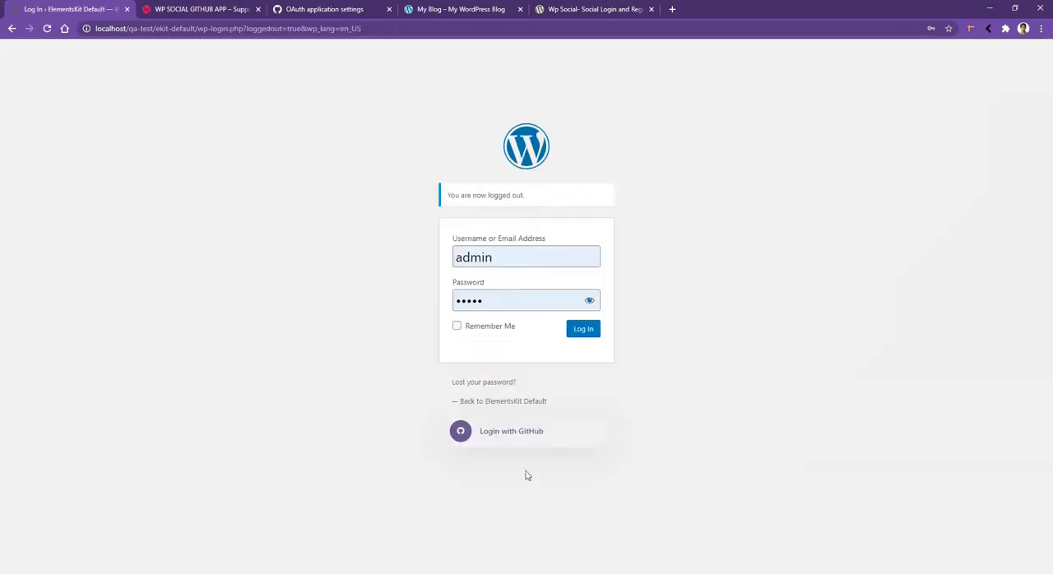
pyautogui.moveTo(526, 431)
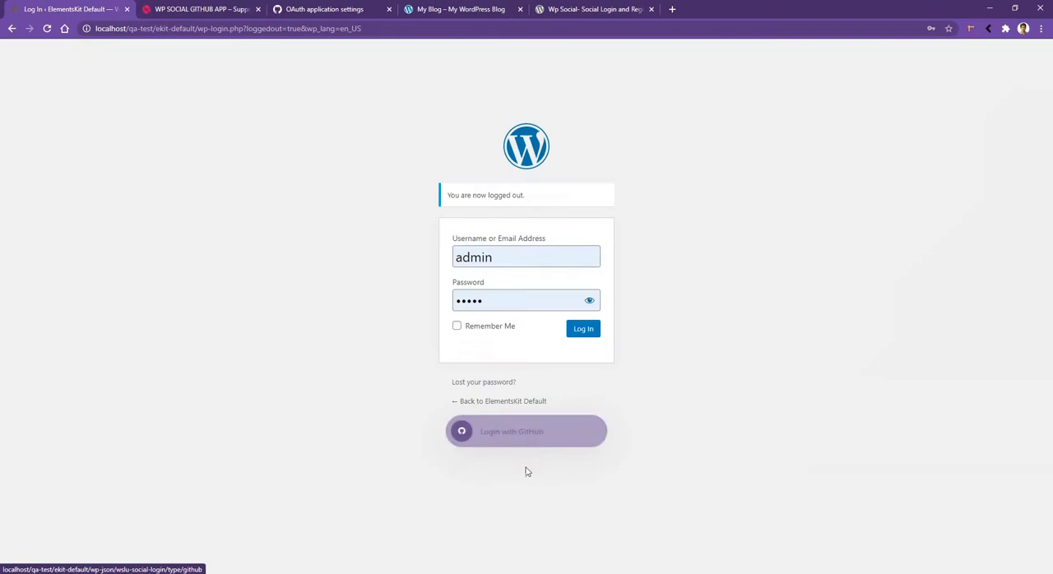
# Sign in with 'Login with GitHub' and authorize the app, landing on the Dashboard.
pyautogui.click(527, 431)
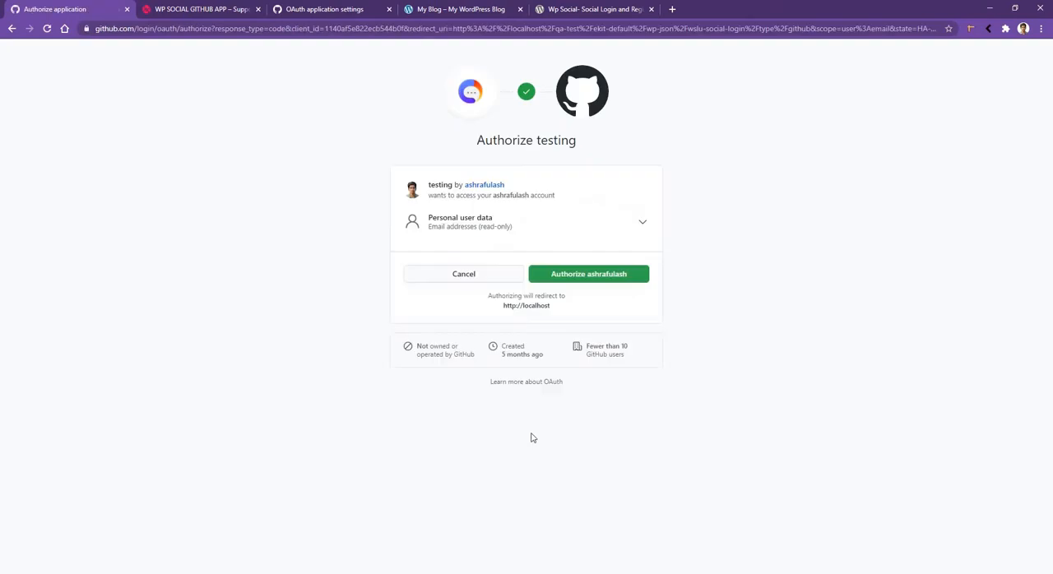
pyautogui.click(589, 273)
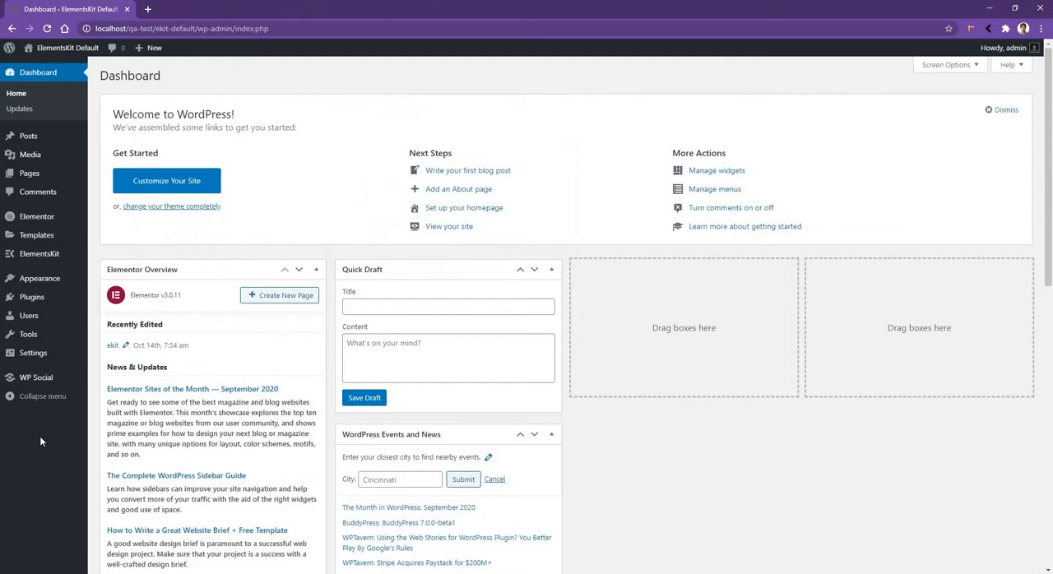
pyautogui.moveTo(36, 377)
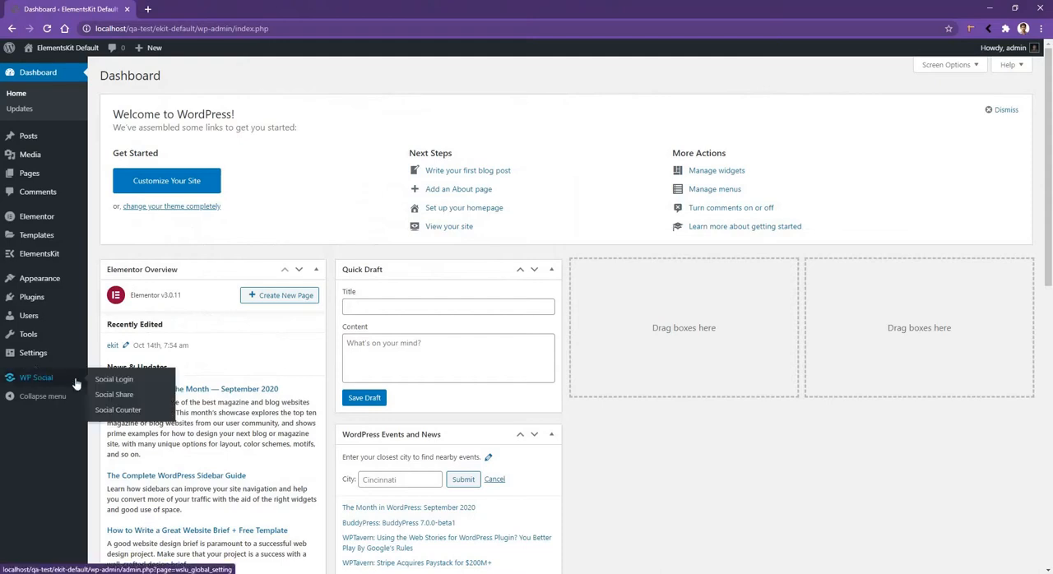
# Go to the WP Social Social Share settings page.
pyautogui.click(115, 395)
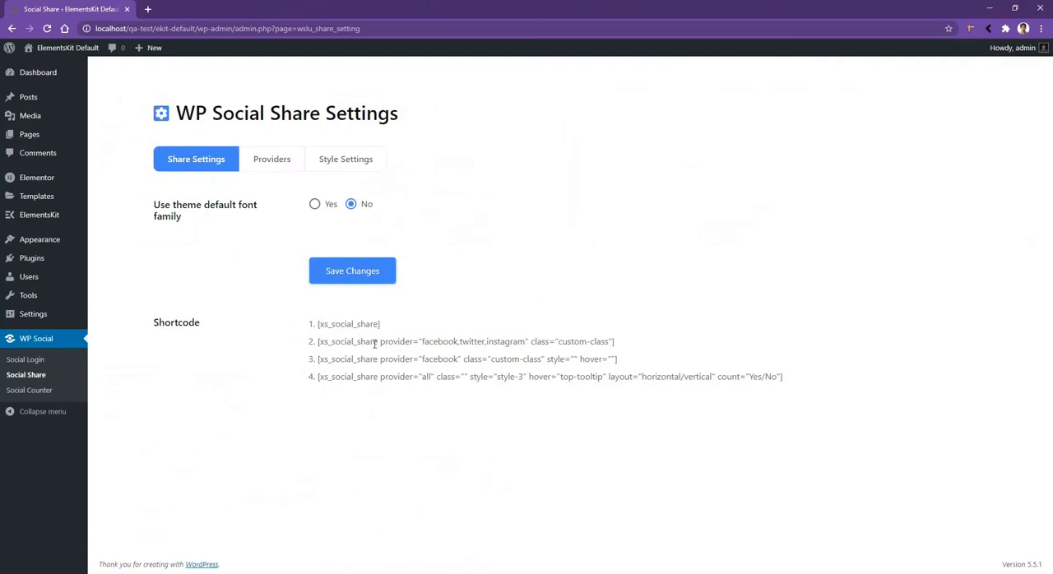
pyautogui.moveTo(272, 158)
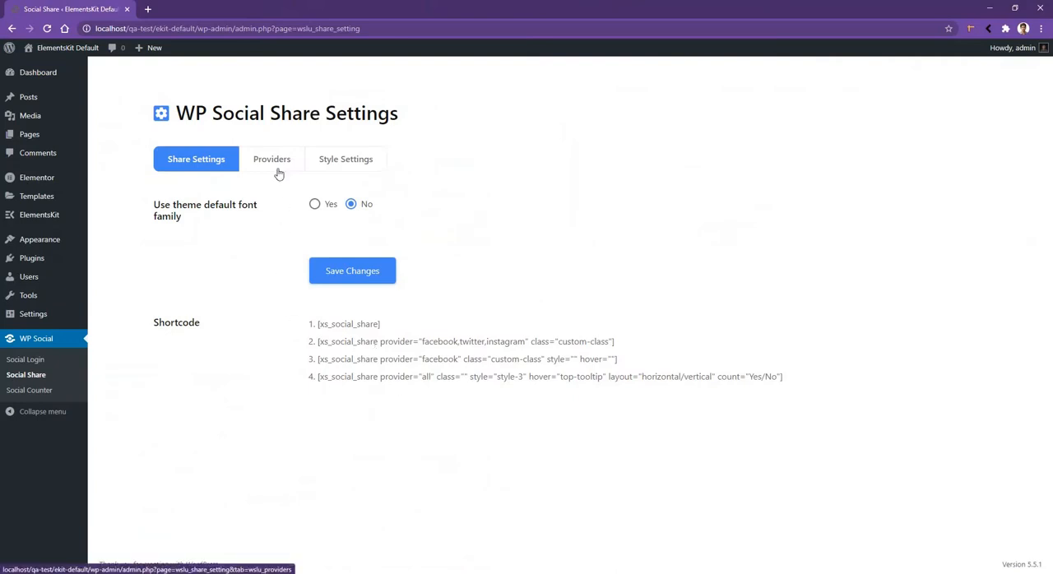
# Enable LinkedIn as a share provider on the Providers tab and save it.
pyautogui.click(272, 158)
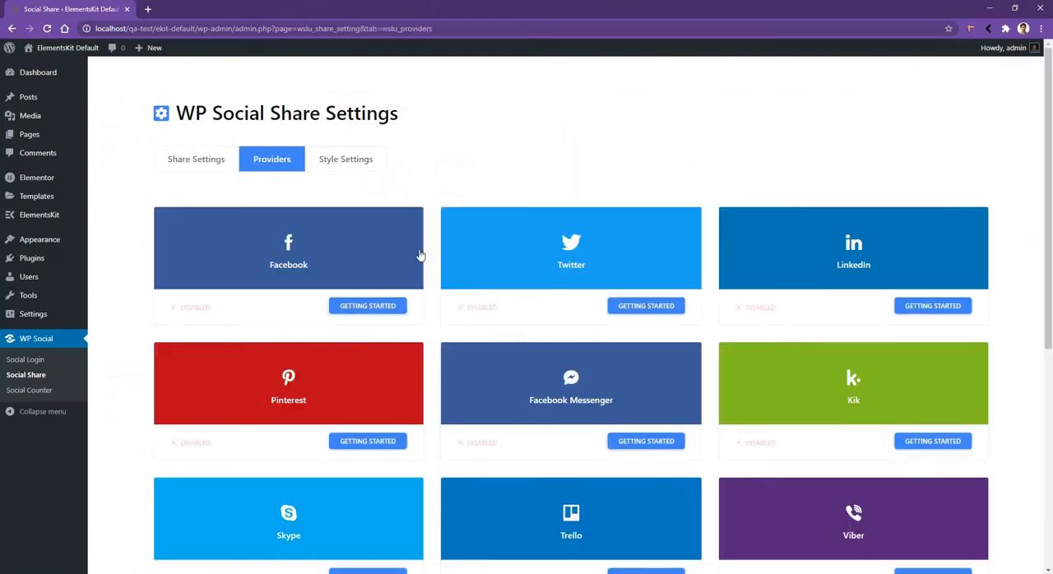
pyautogui.moveTo(832, 276)
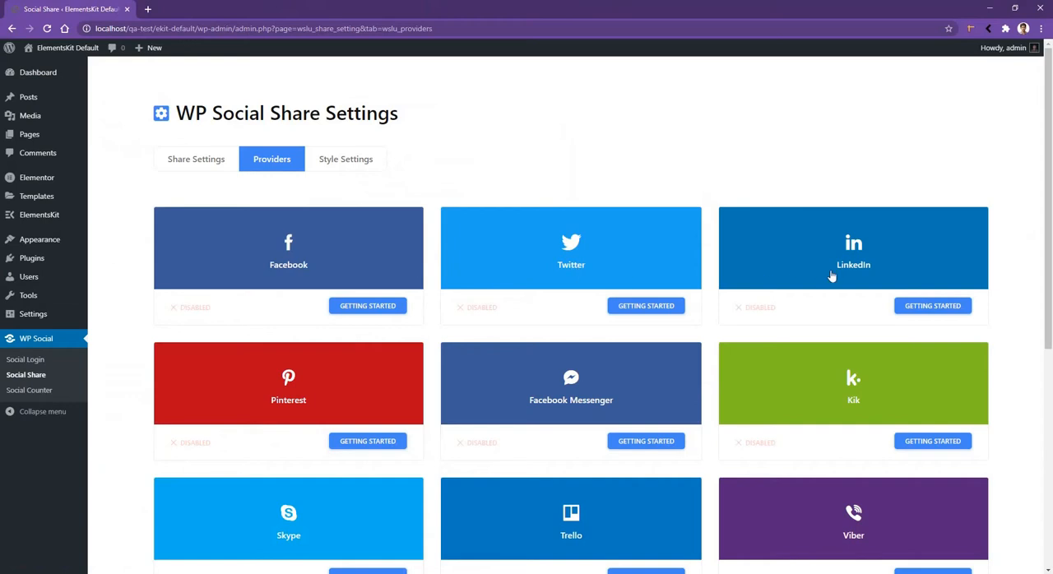
pyautogui.click(931, 306)
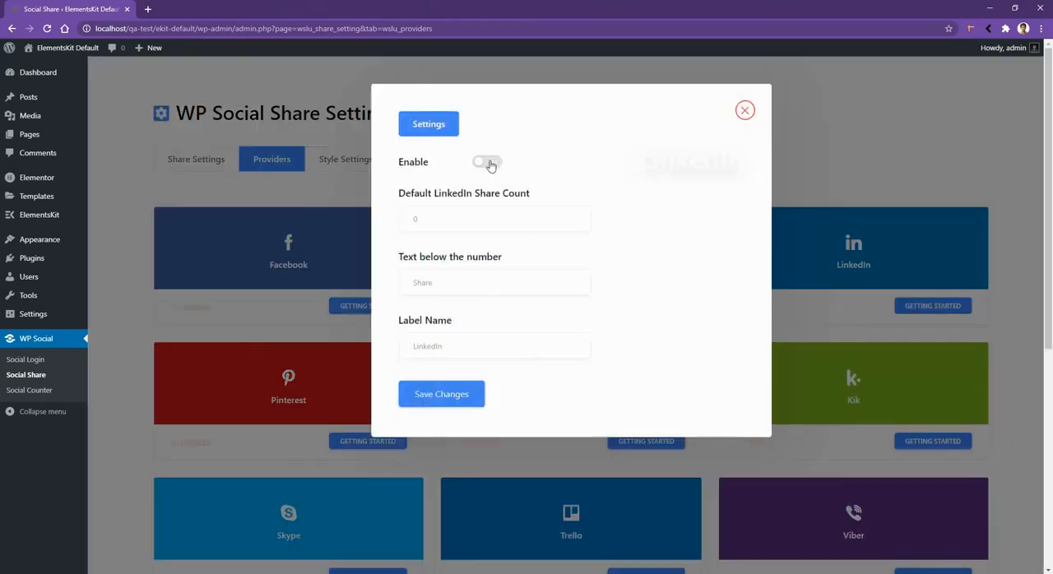
pyautogui.click(487, 161)
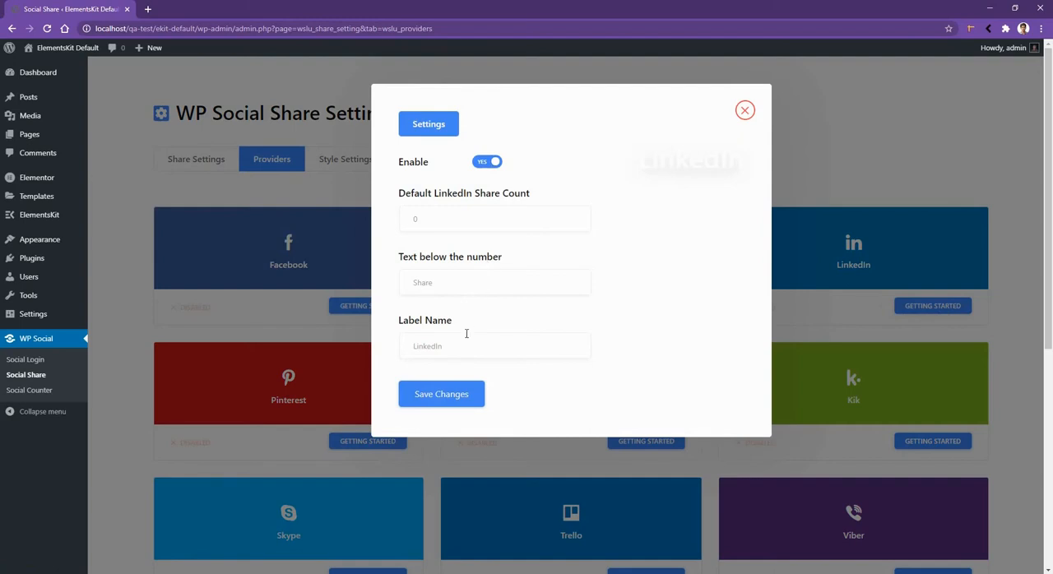
pyautogui.click(441, 393)
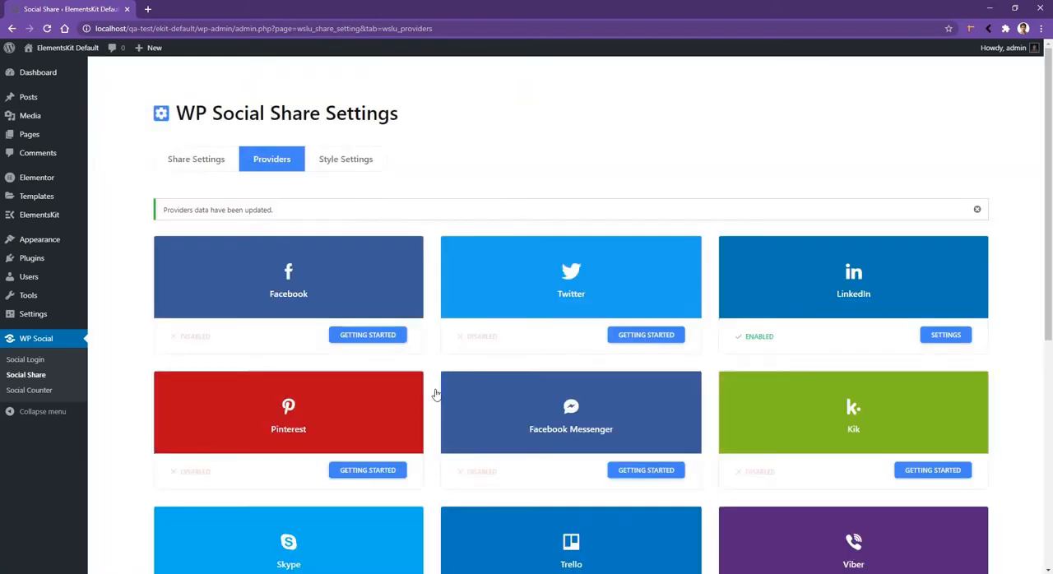
# Check the Facebook share provider settings, then move to Style Settings.
pyautogui.click(645, 334)
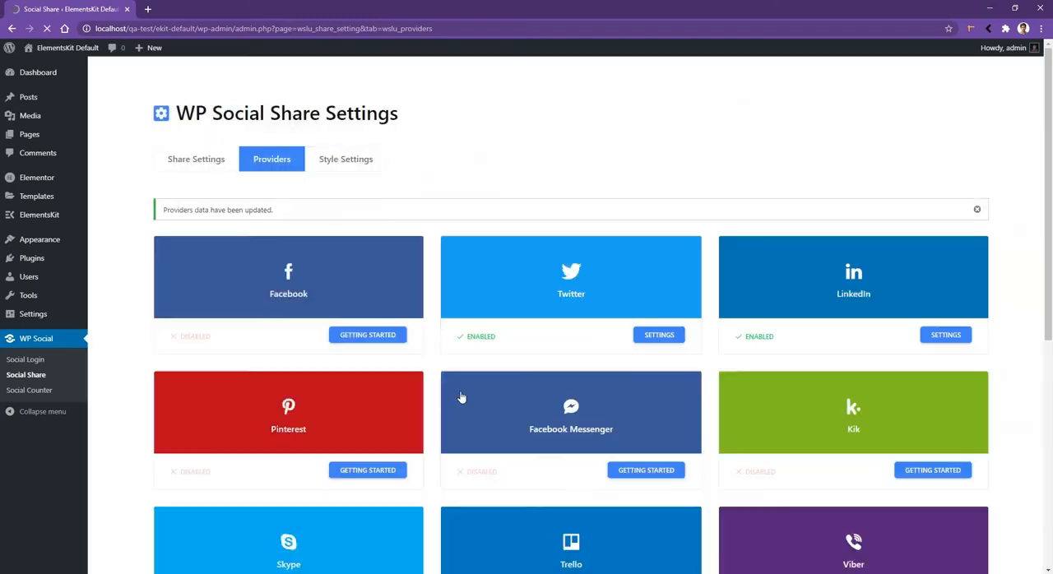
pyautogui.click(367, 334)
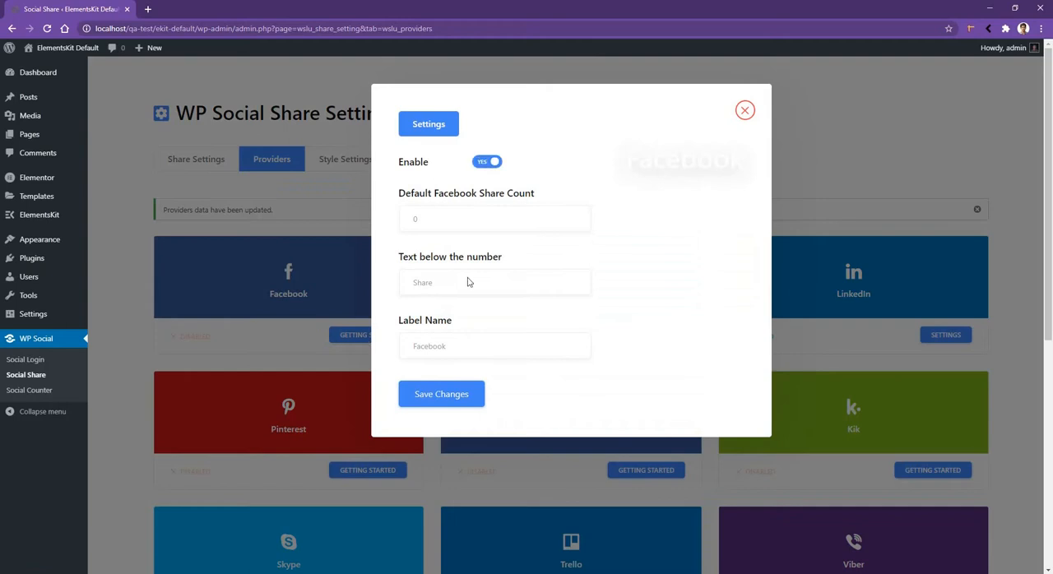
pyautogui.click(346, 158)
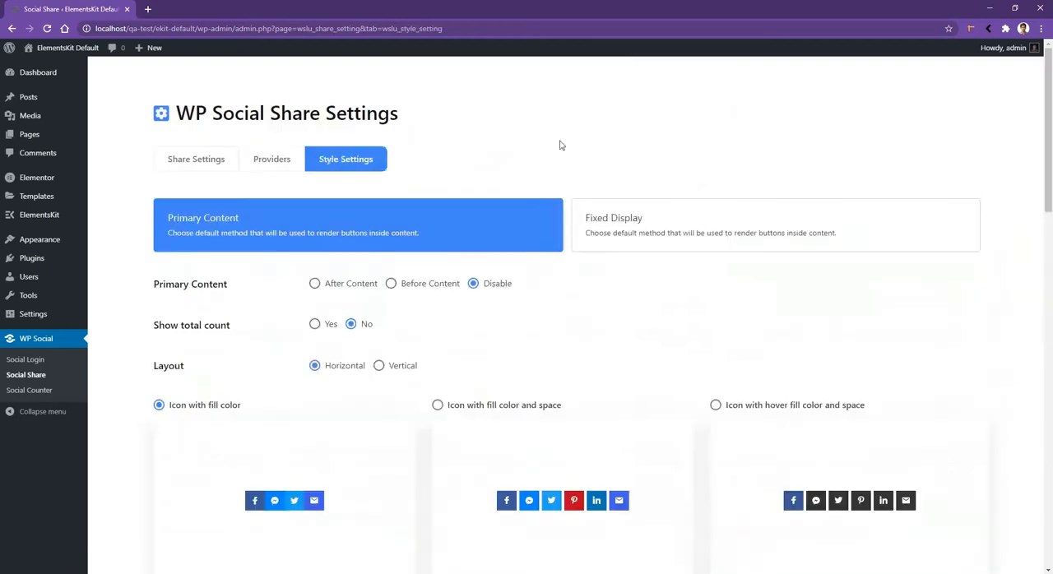
# Review the Fixed Display card in the share Style Settings, set to Disable with vertical layout.
pyautogui.scroll(-3)
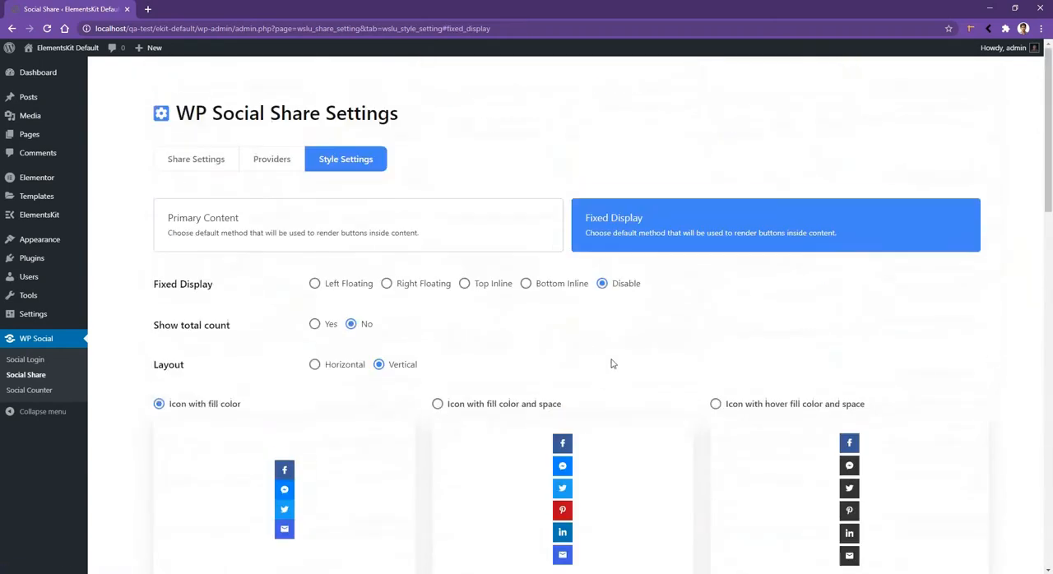
pyautogui.click(196, 158)
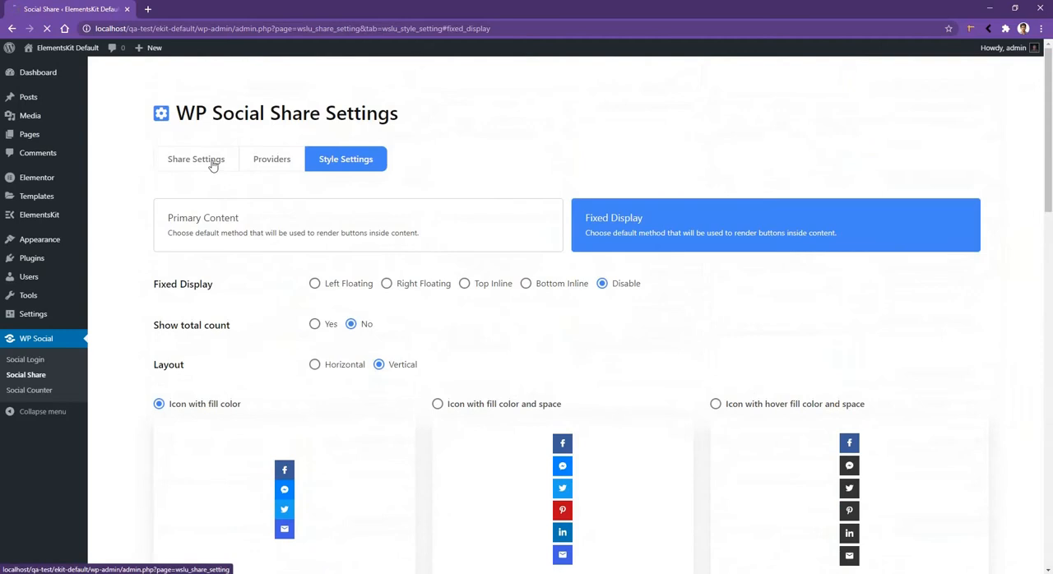
# Copy the [xs_social_share] shortcode from Share Settings and go to the Posts list.
pyautogui.click(196, 158)
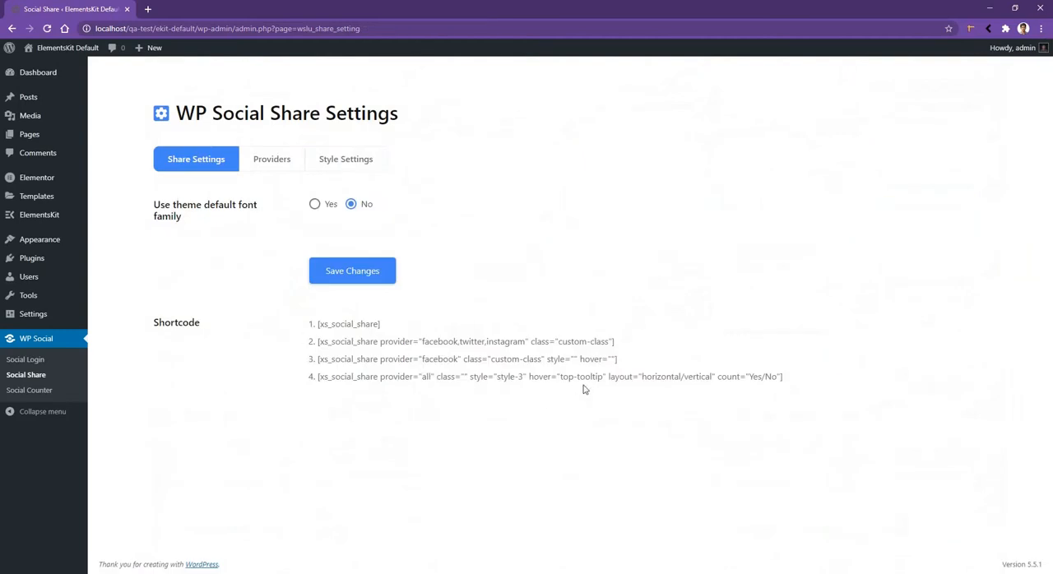
pyautogui.doubleClick(360, 322)
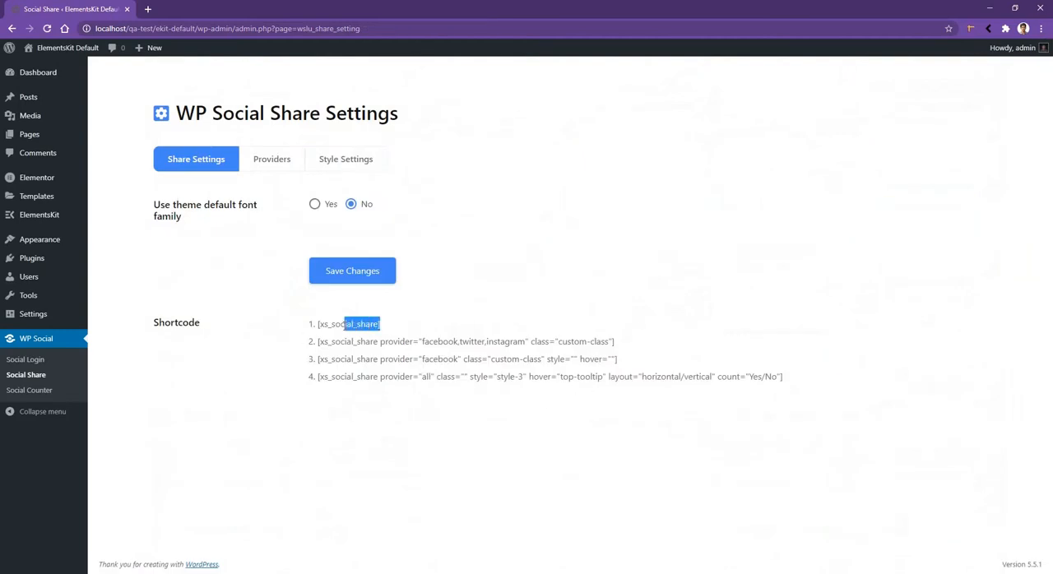
pyautogui.doubleClick(349, 322)
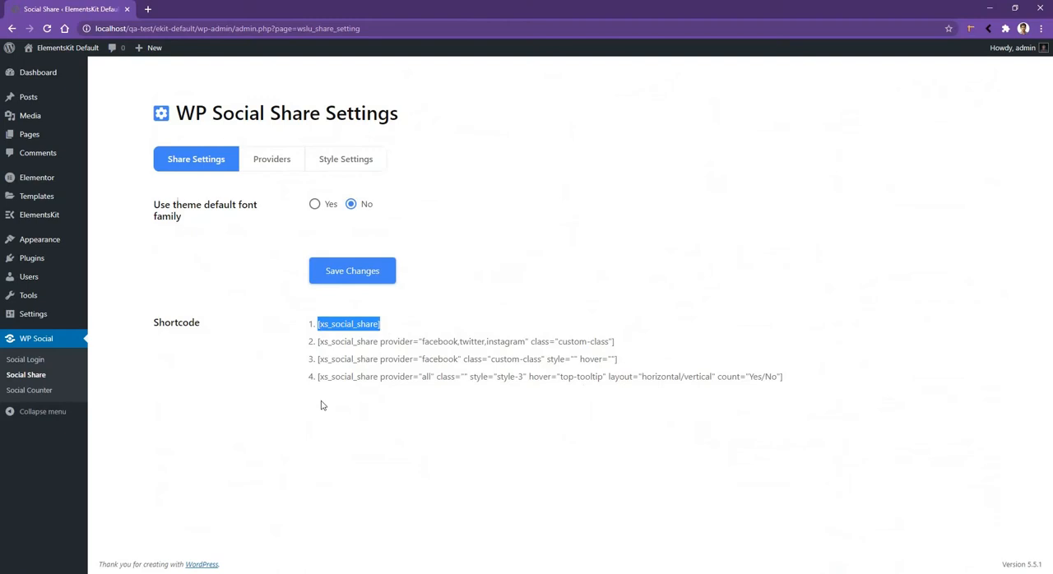
pyautogui.click(28, 97)
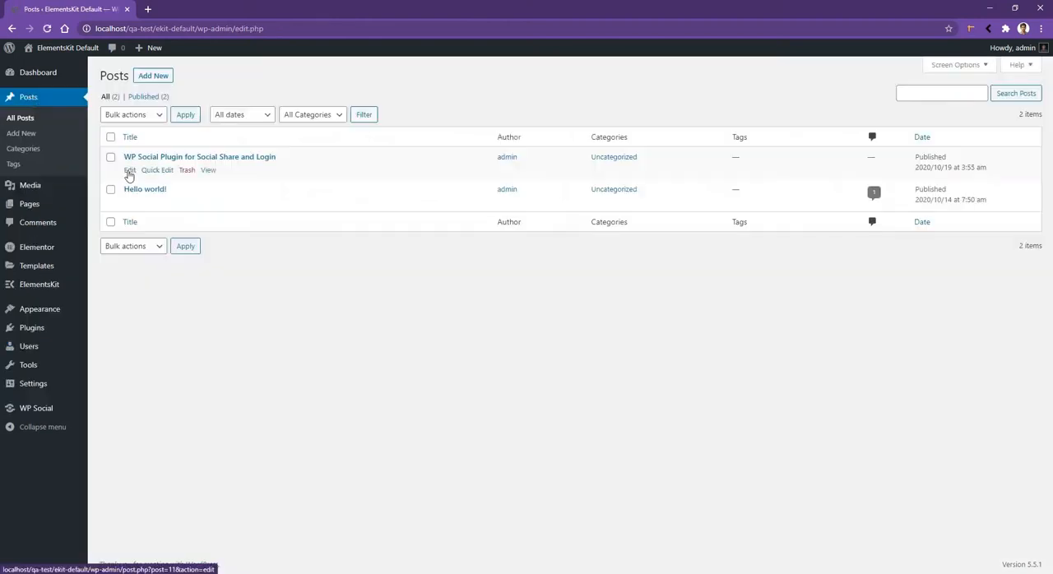
# Add a Shortcode block with [xs_social_share] under the post title, update and view the post.
pyautogui.click(128, 169)
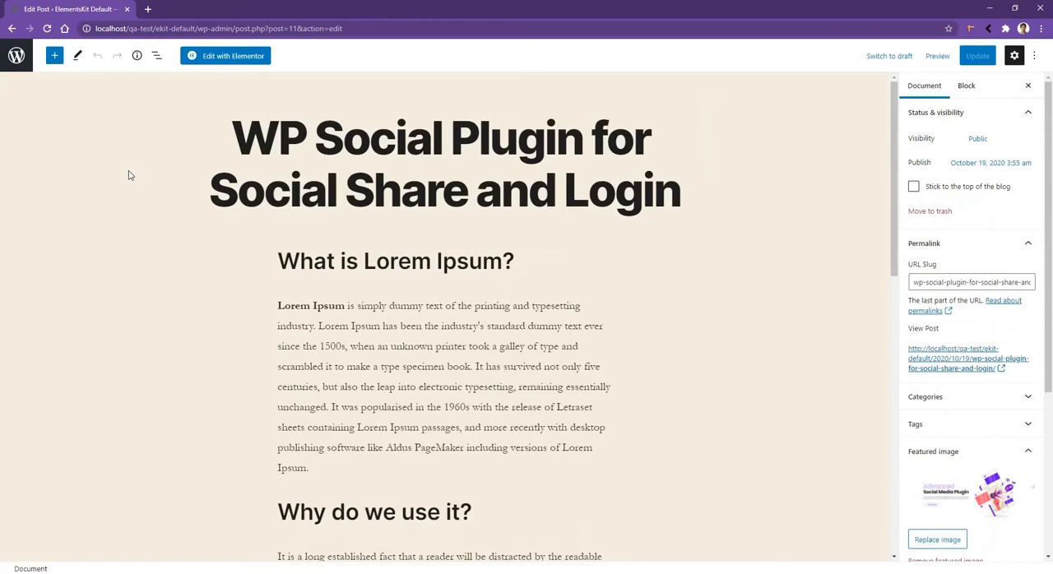
pyautogui.moveTo(258, 263)
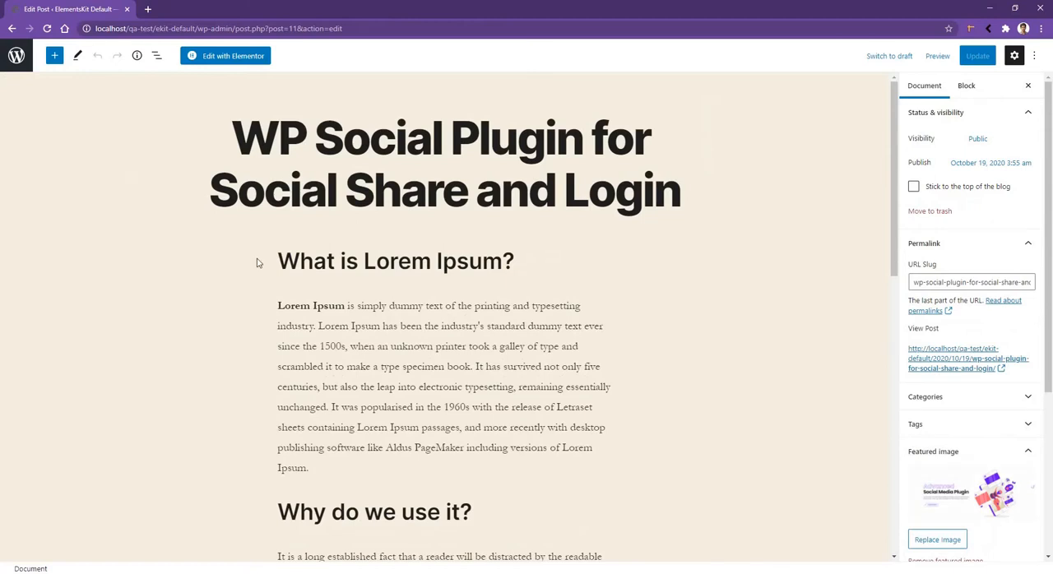
pyautogui.moveTo(262, 262)
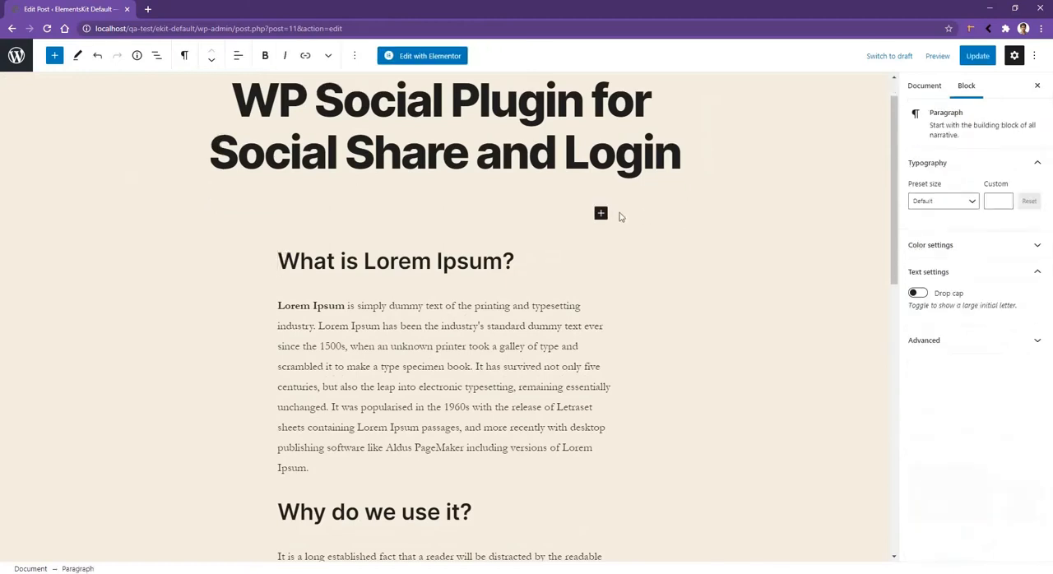
pyautogui.click(601, 214)
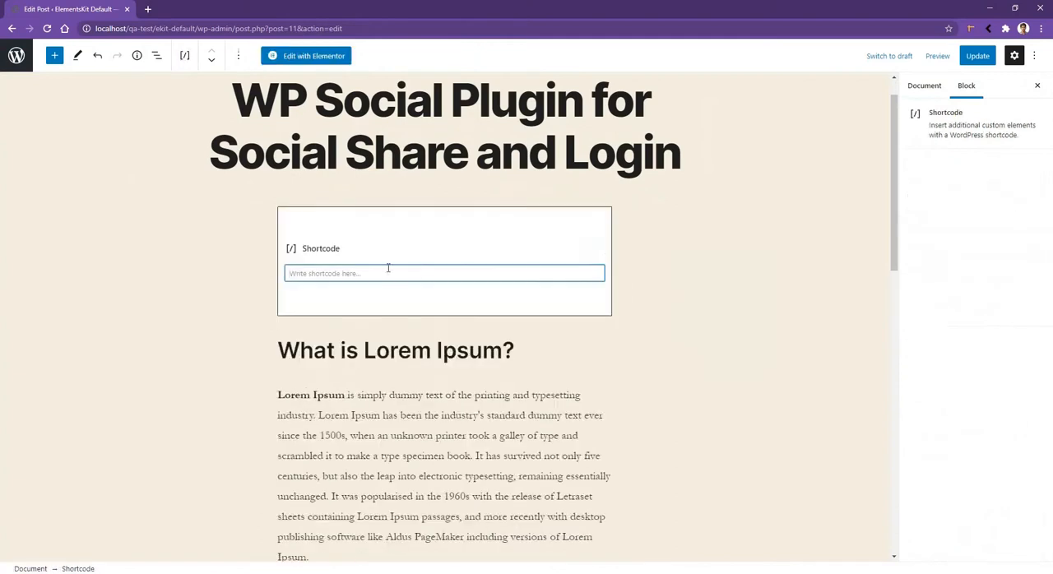
pyautogui.write('[xs_social_share]')
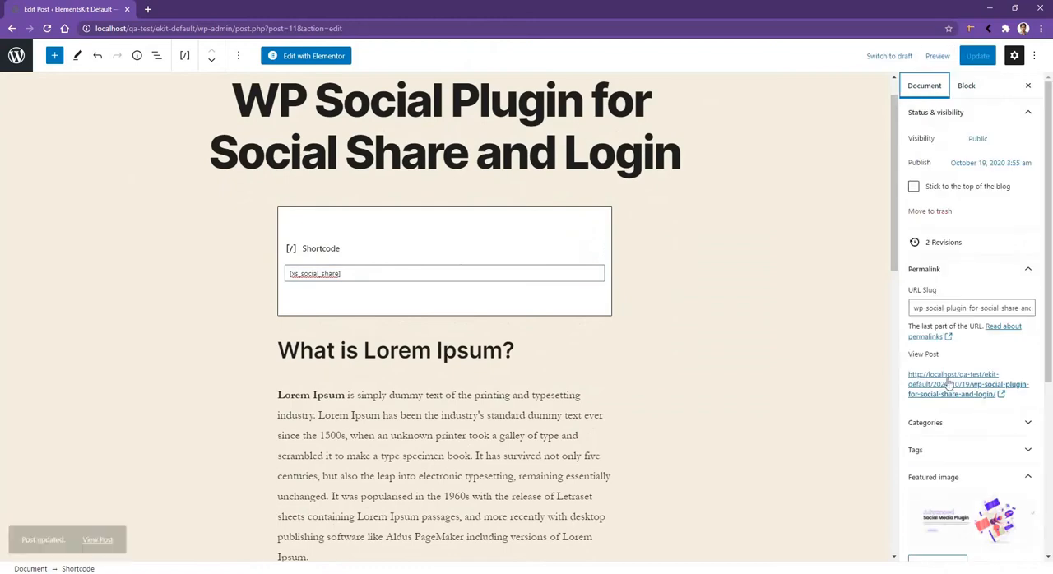
pyautogui.click(968, 385)
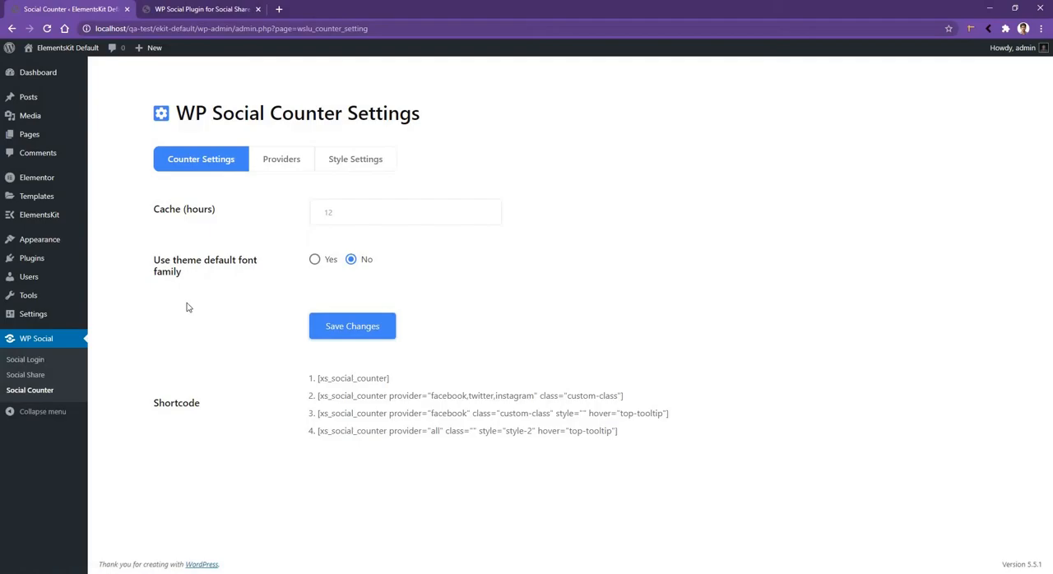
pyautogui.moveTo(146, 400)
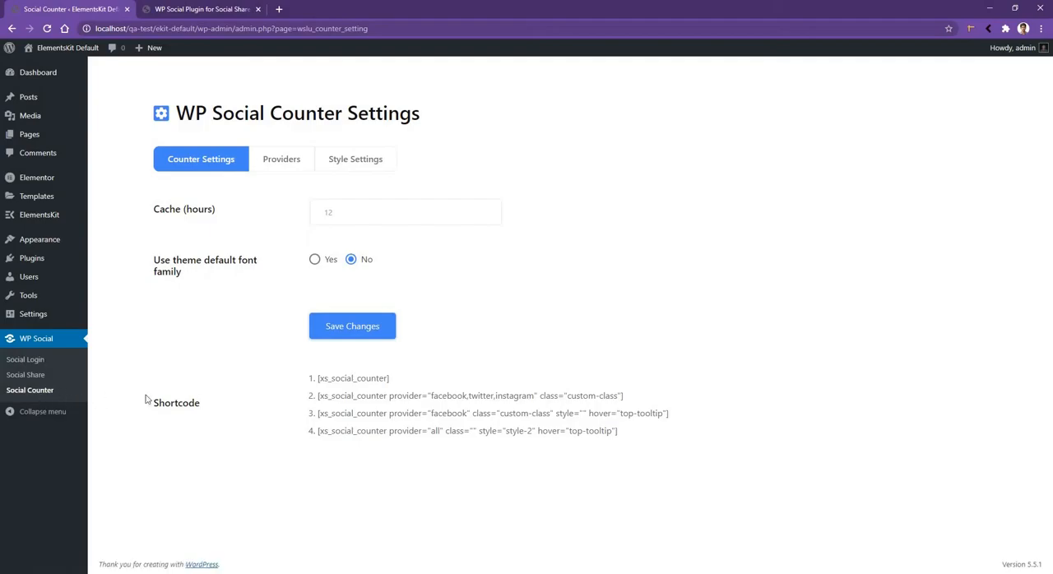
pyautogui.moveTo(291, 211)
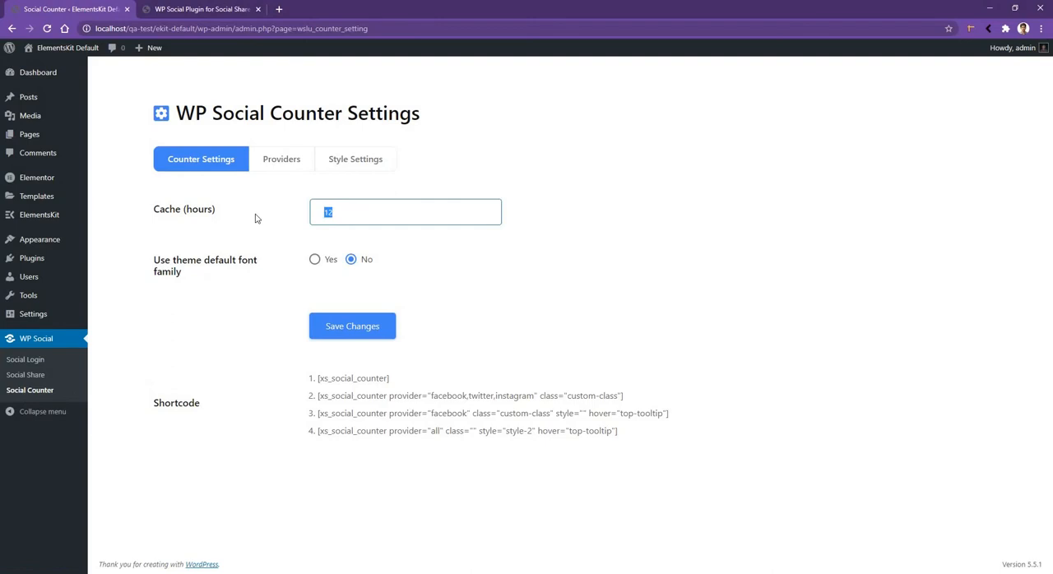
# Review the WP Social Counter Settings with 12-hour cache and theme font off.
pyautogui.click(281, 158)
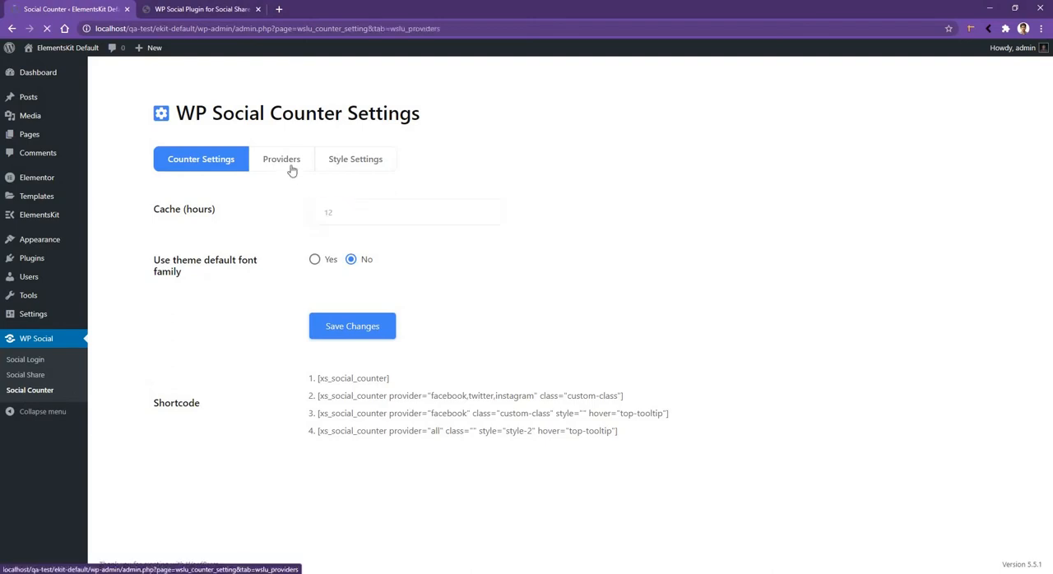
pyautogui.click(281, 158)
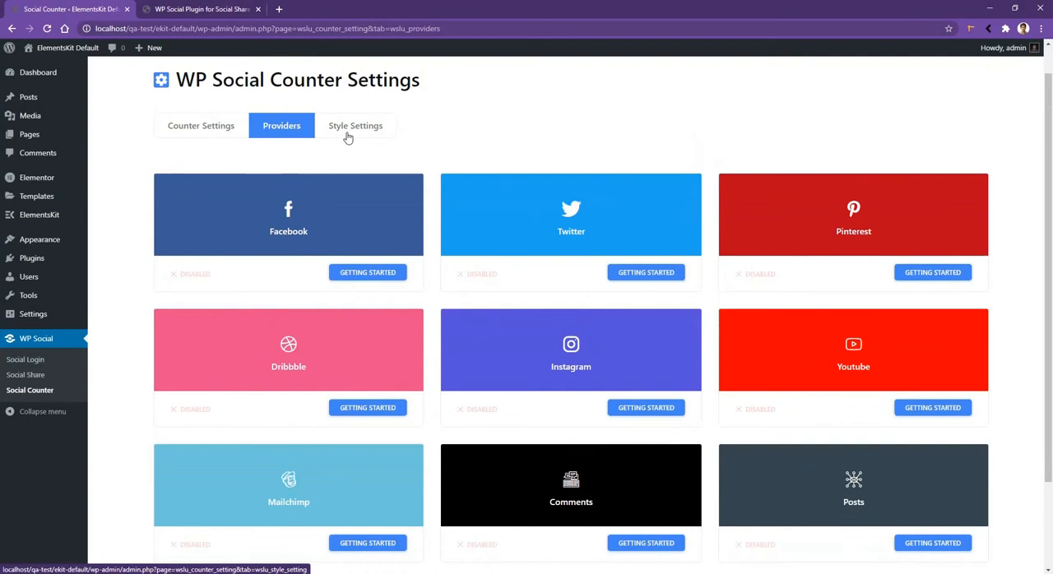
pyautogui.click(355, 125)
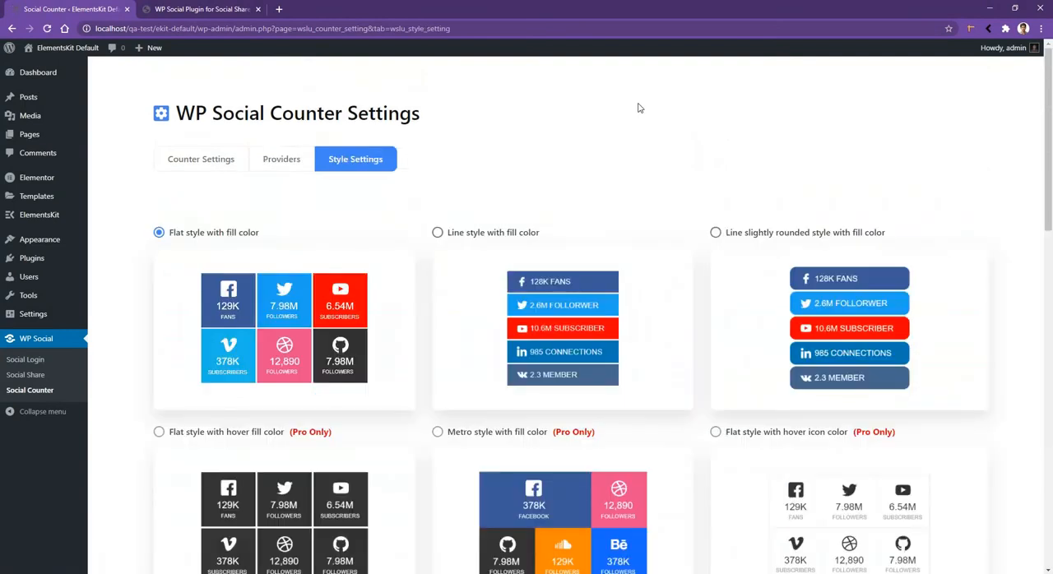
pyautogui.scroll(-3)
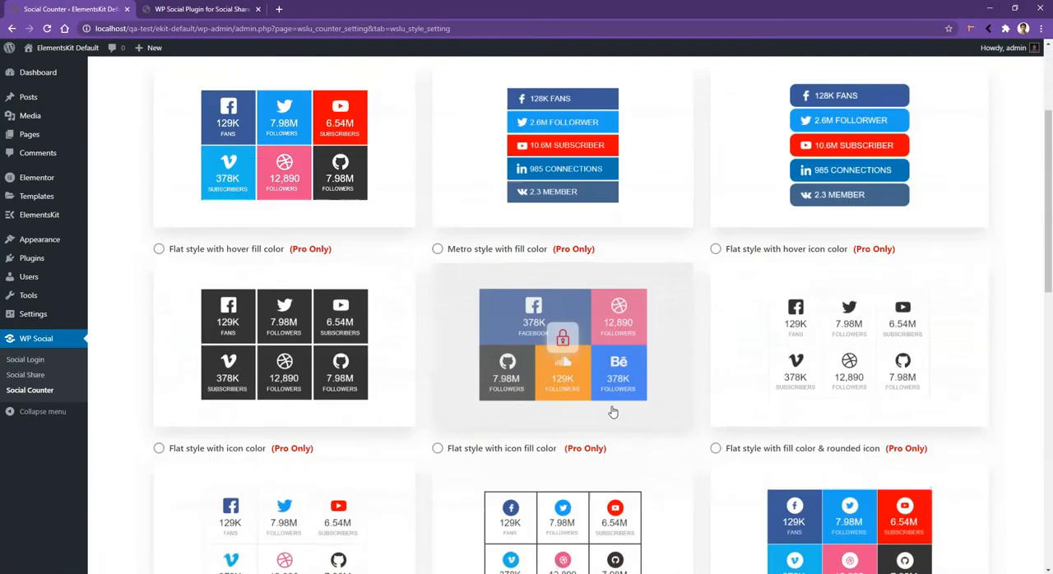
pyautogui.scroll(3)
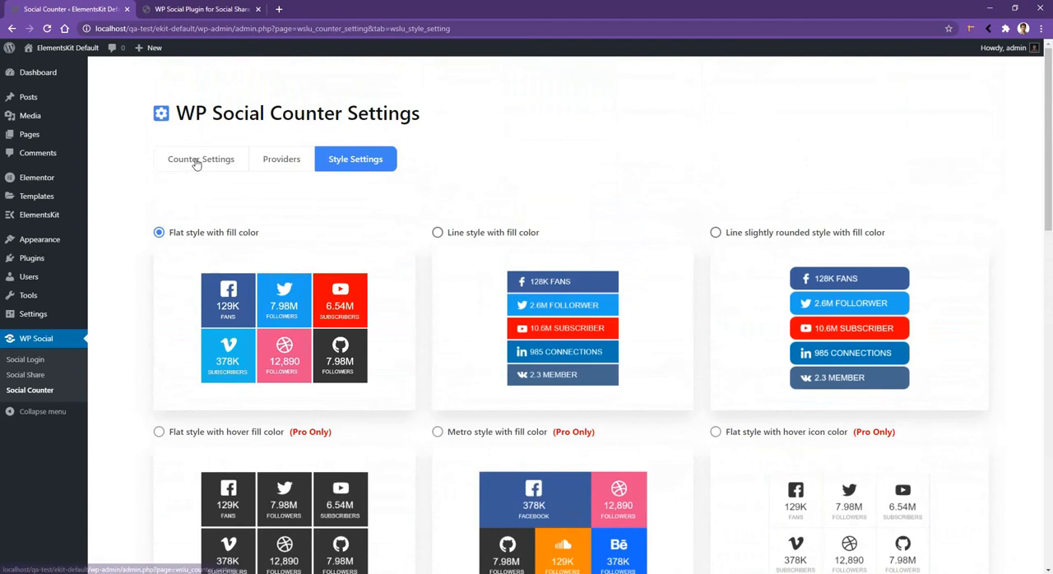
pyautogui.click(201, 158)
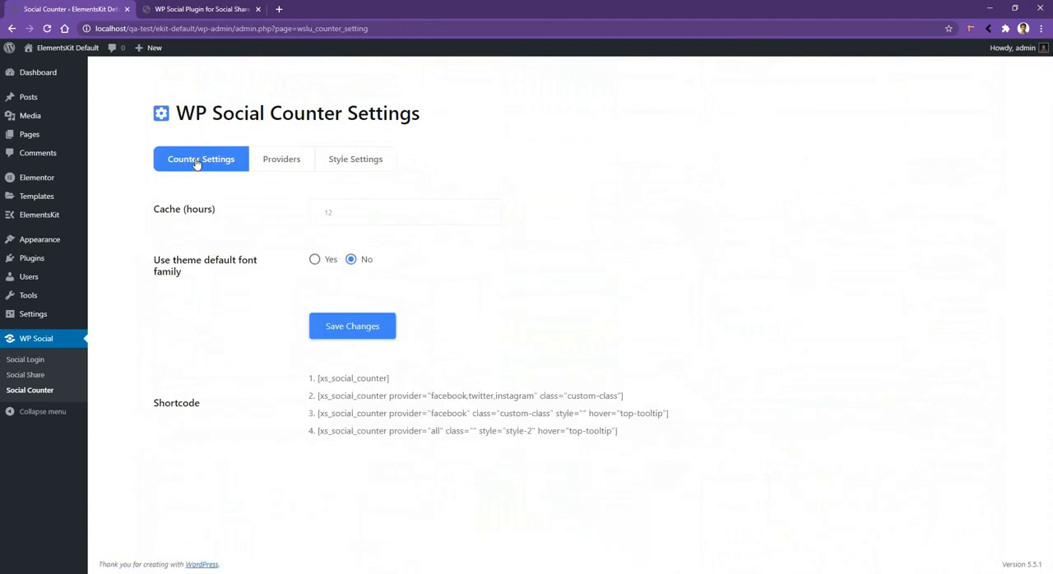